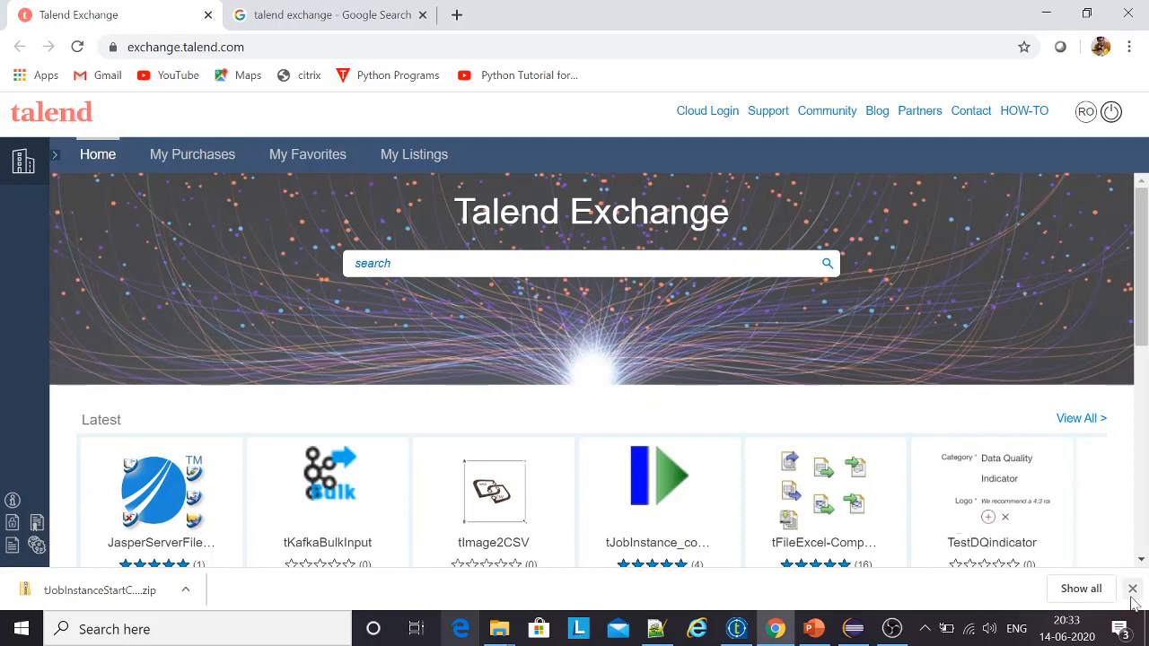
Step: Close Chrome's finished download bar on the Talend Exchange home page
click(1132, 589)
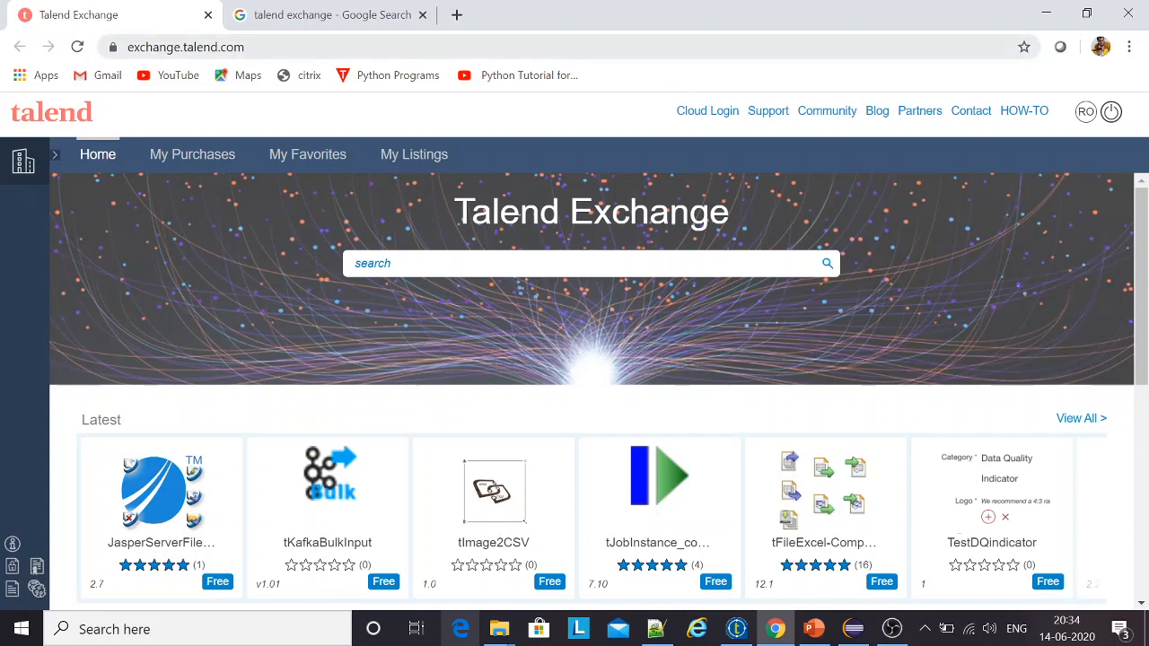
click(328, 15)
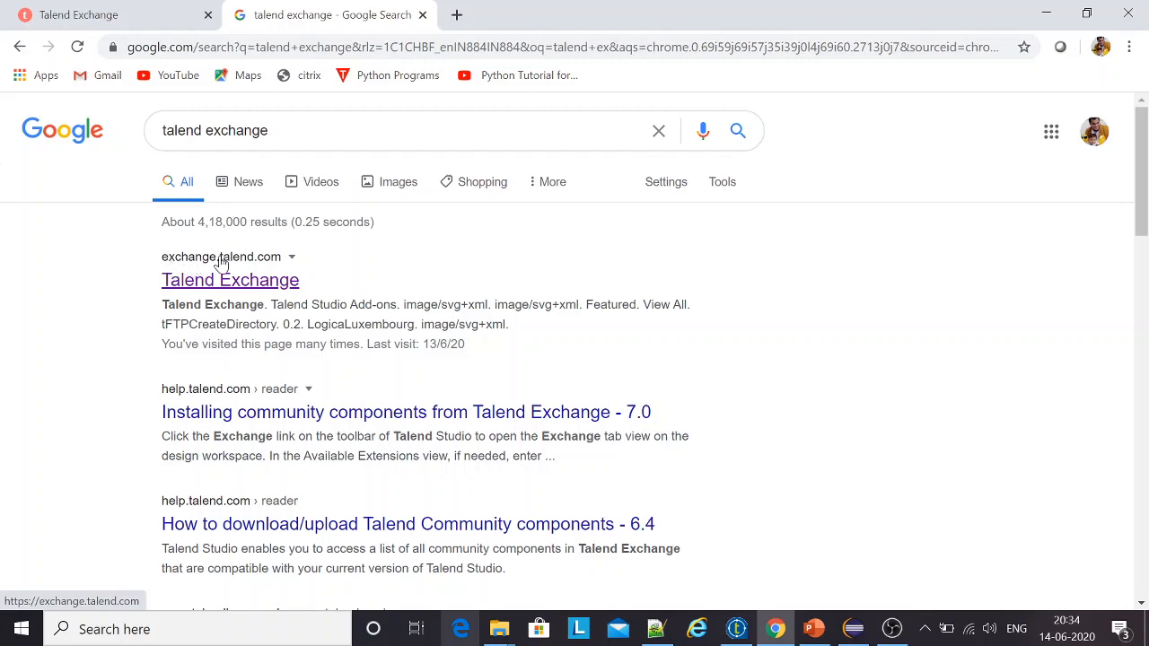
mouse_move(251, 275)
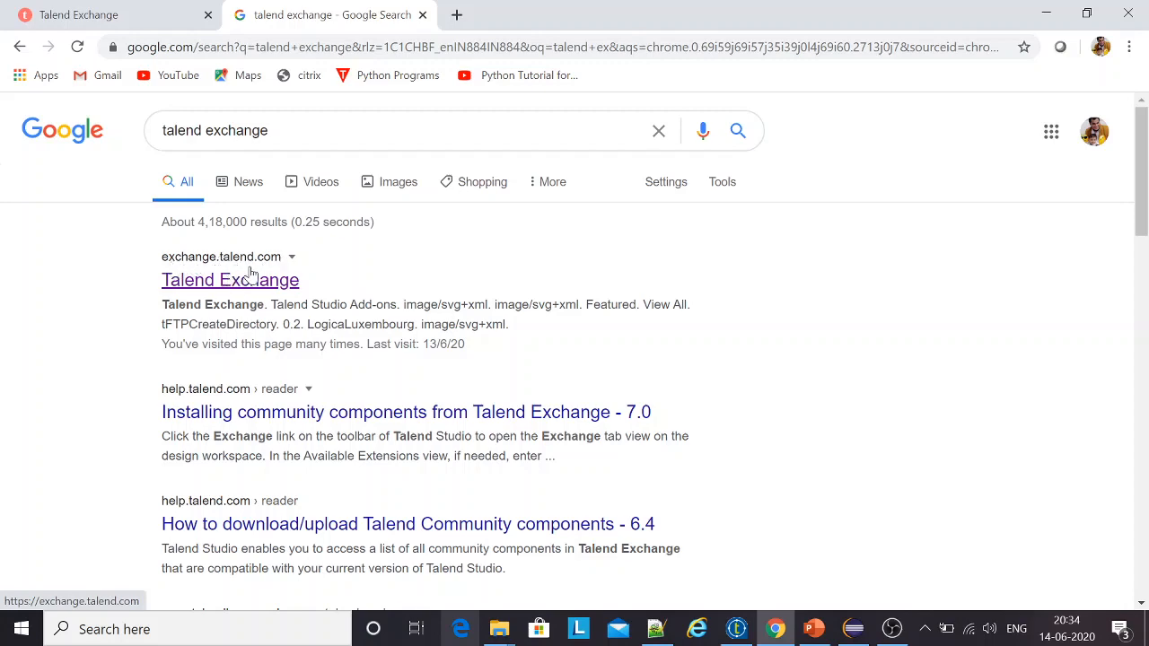
click(229, 279)
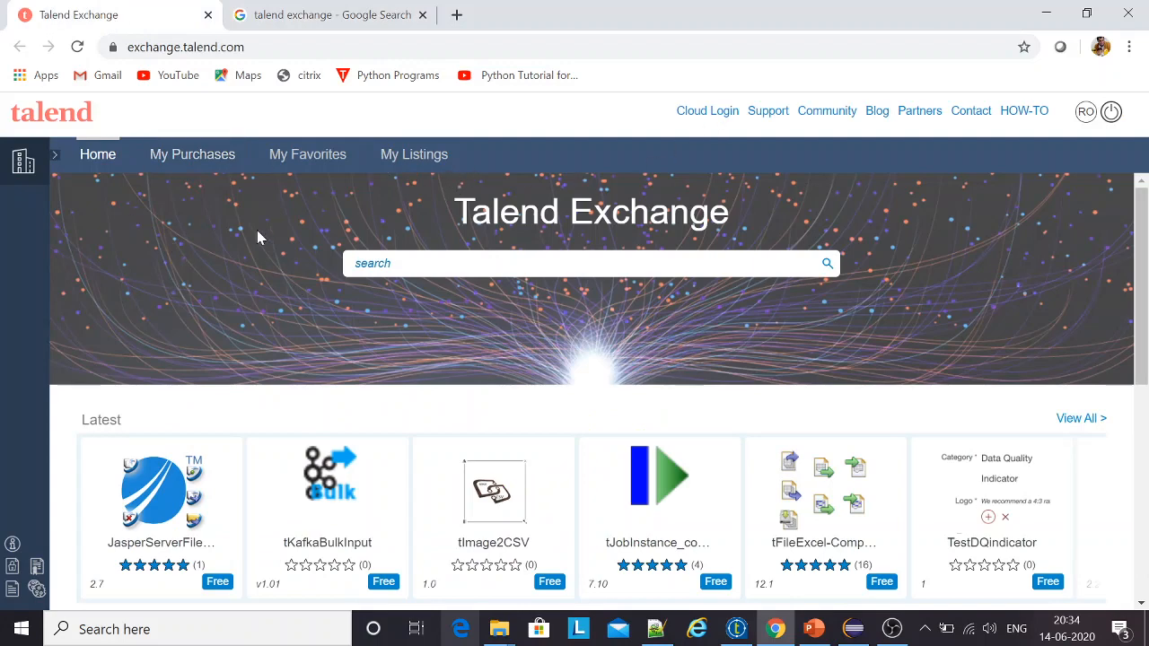
Step: Scroll the Exchange home page down to the Popular section showing tFileOutputPDF
scroll(down, 3)
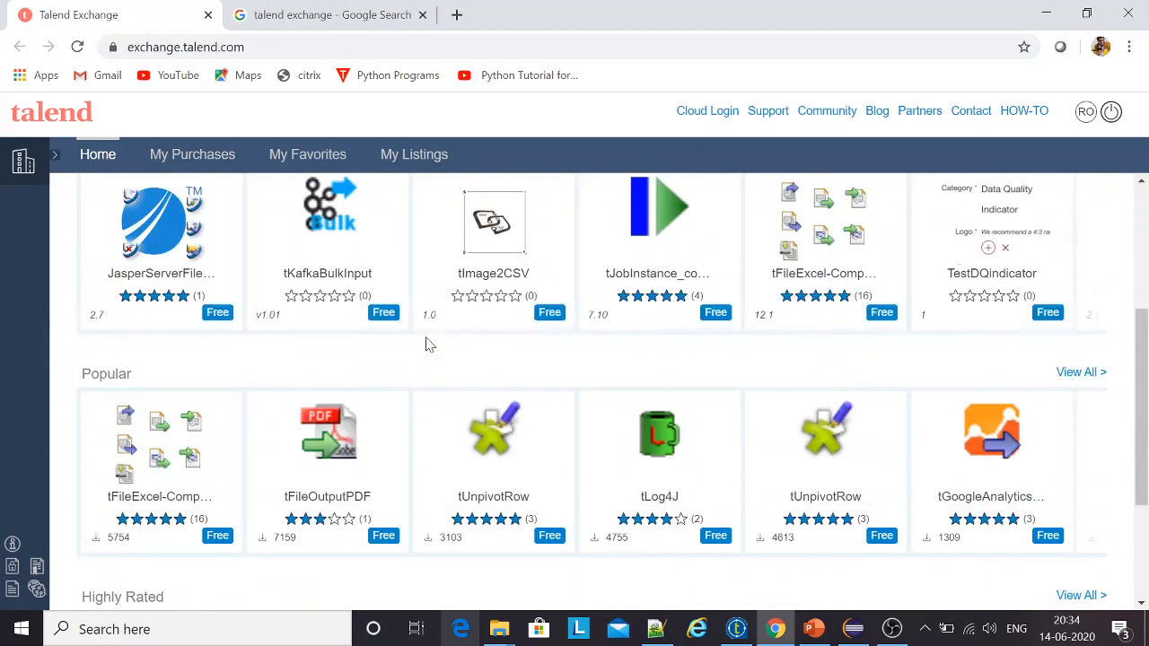
scroll(up, 3)
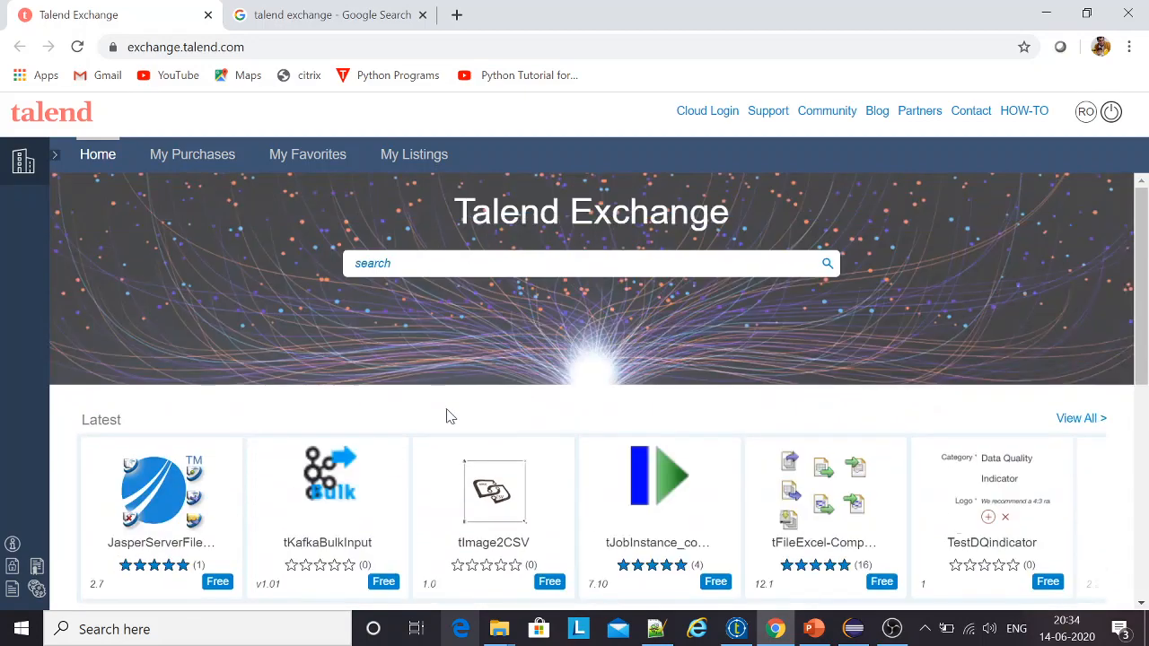
scroll(down, 3)
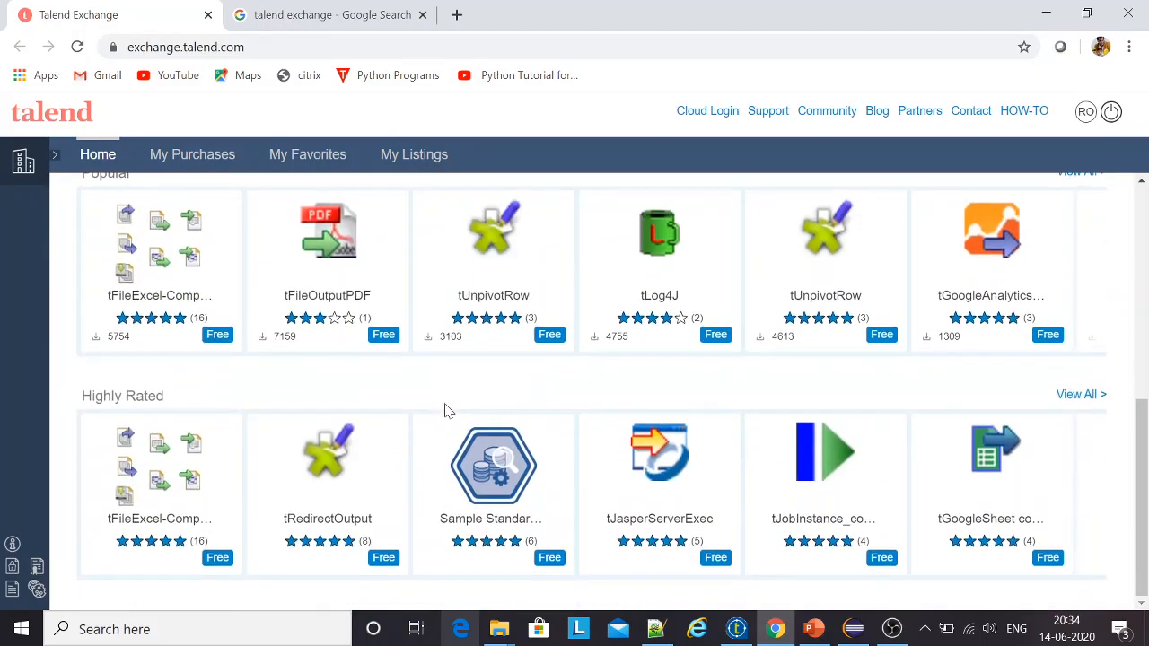
mouse_move(494, 458)
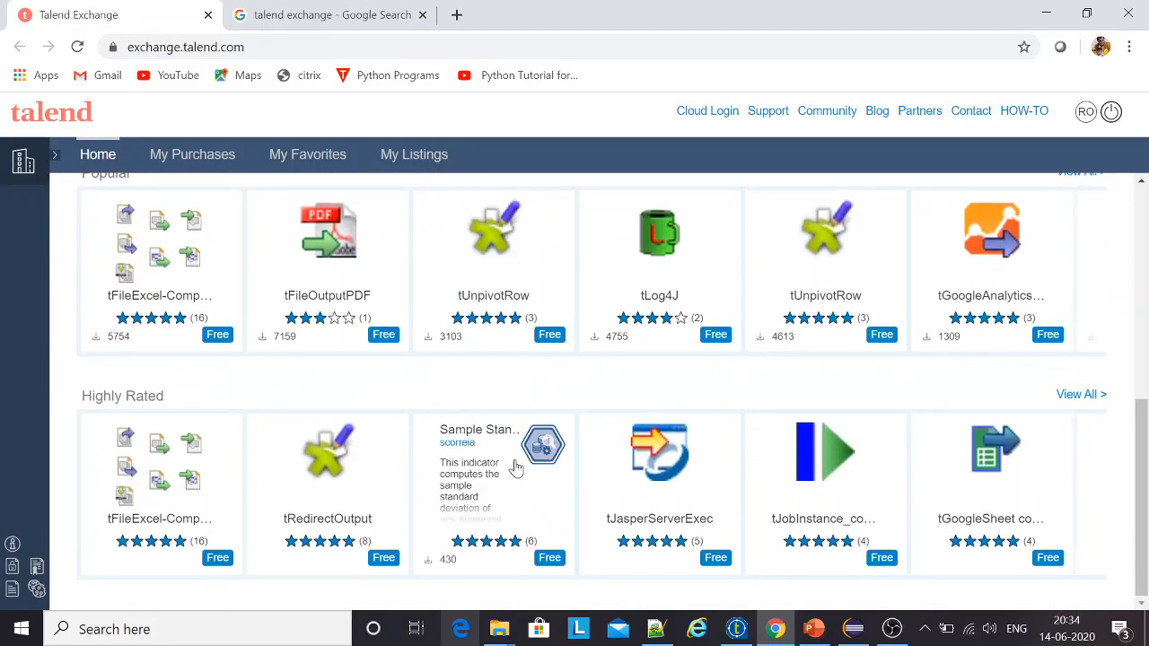
scroll(up, 3)
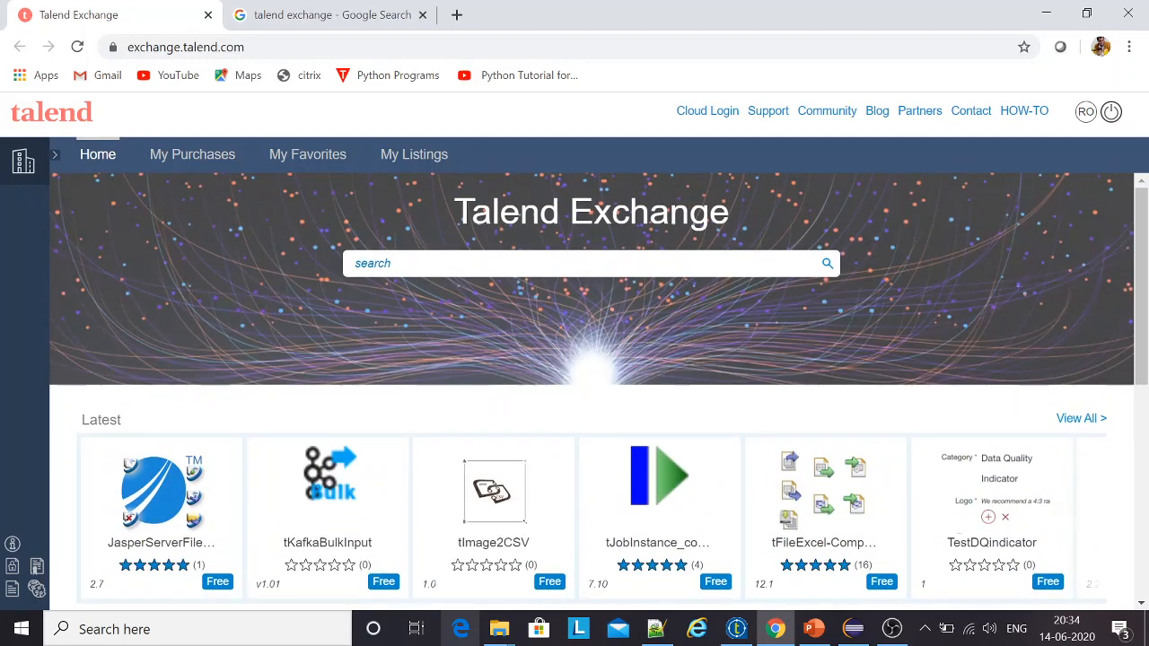
mouse_move(961, 249)
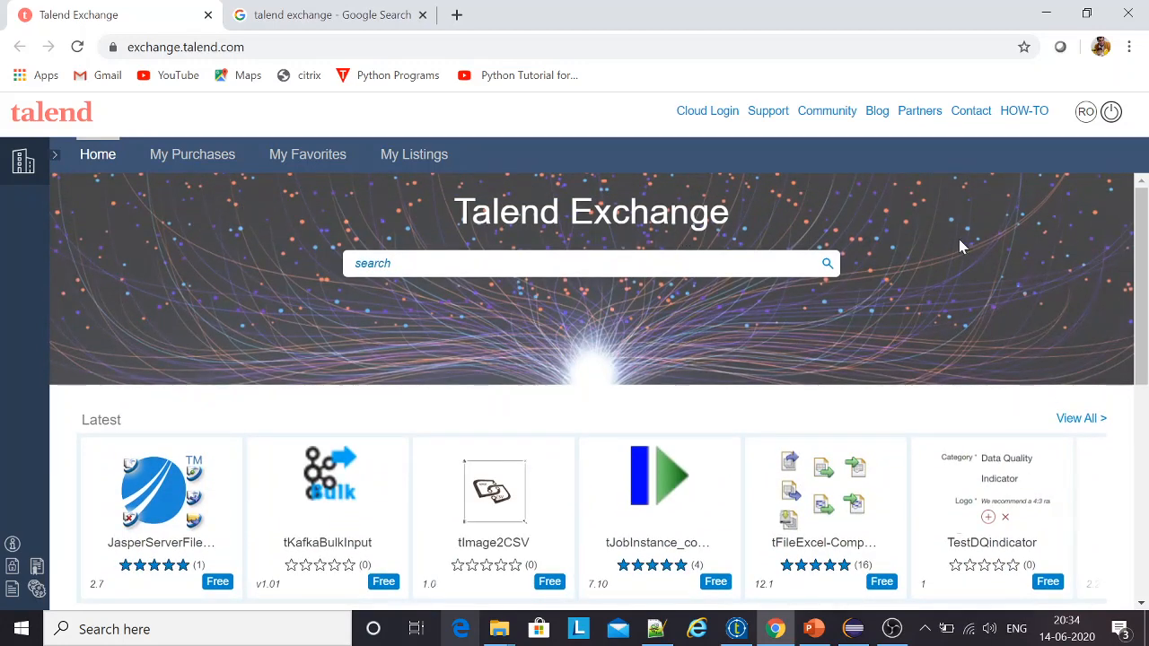
mouse_move(943, 247)
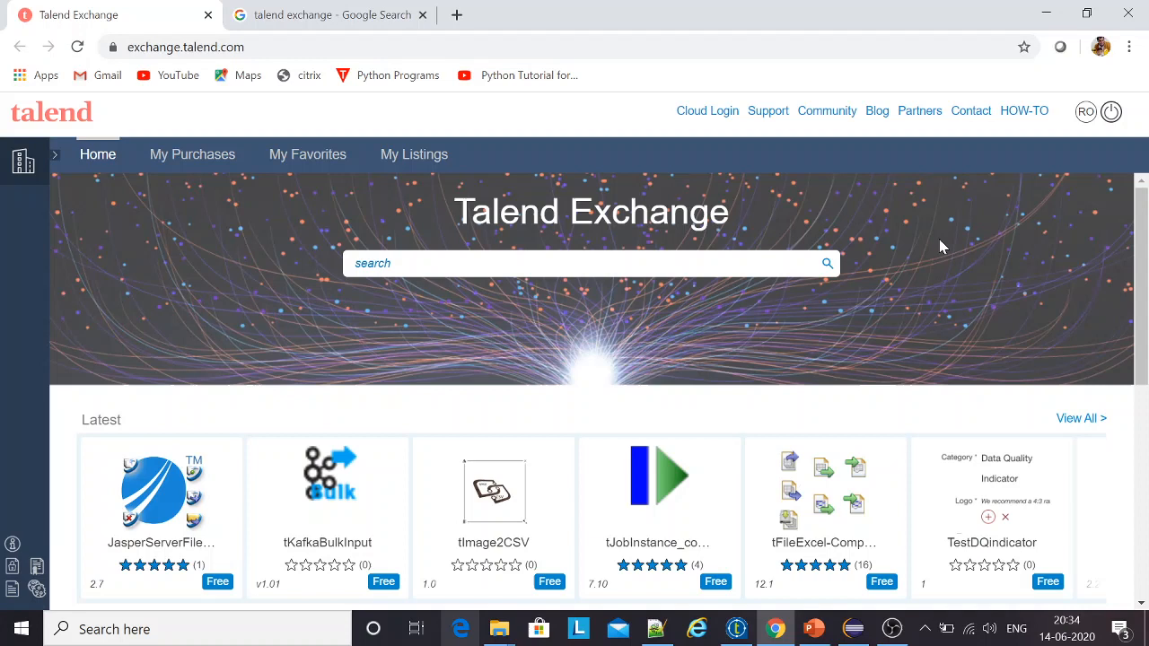
mouse_move(630, 251)
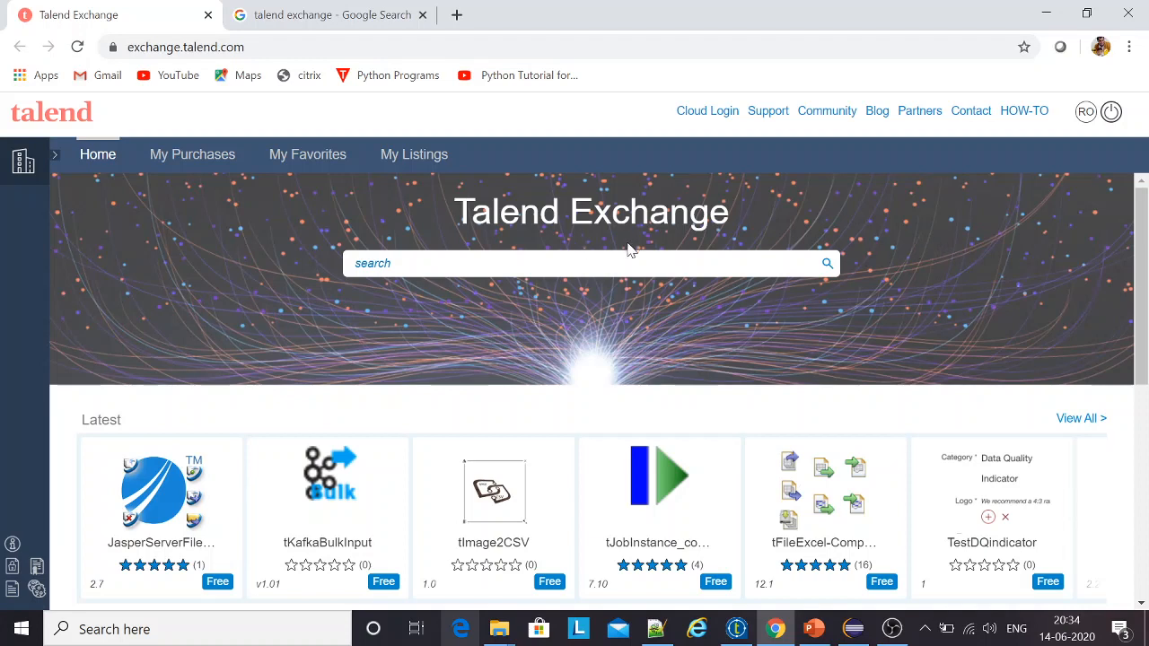
mouse_move(992, 197)
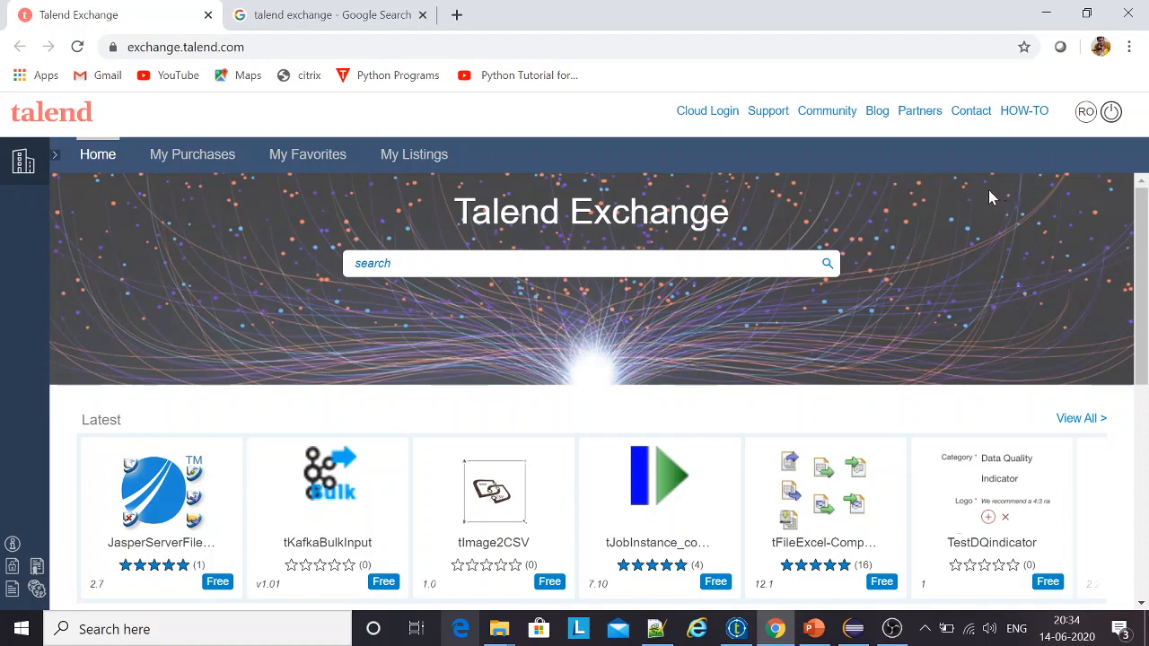
mouse_move(986, 202)
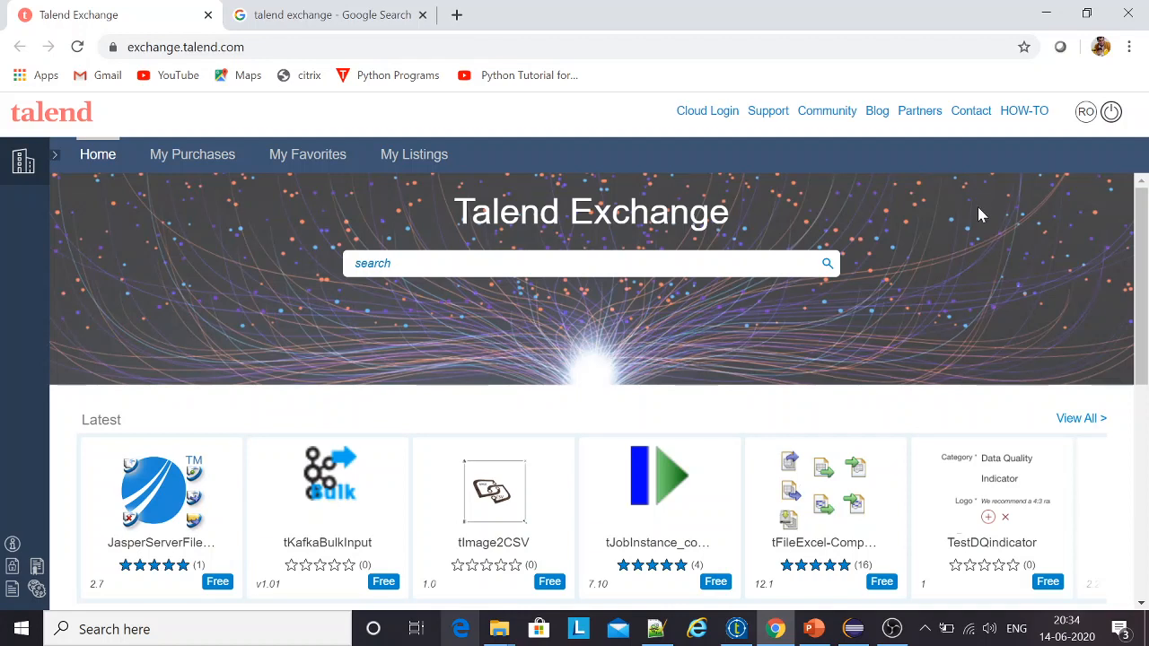
scroll(down, 3)
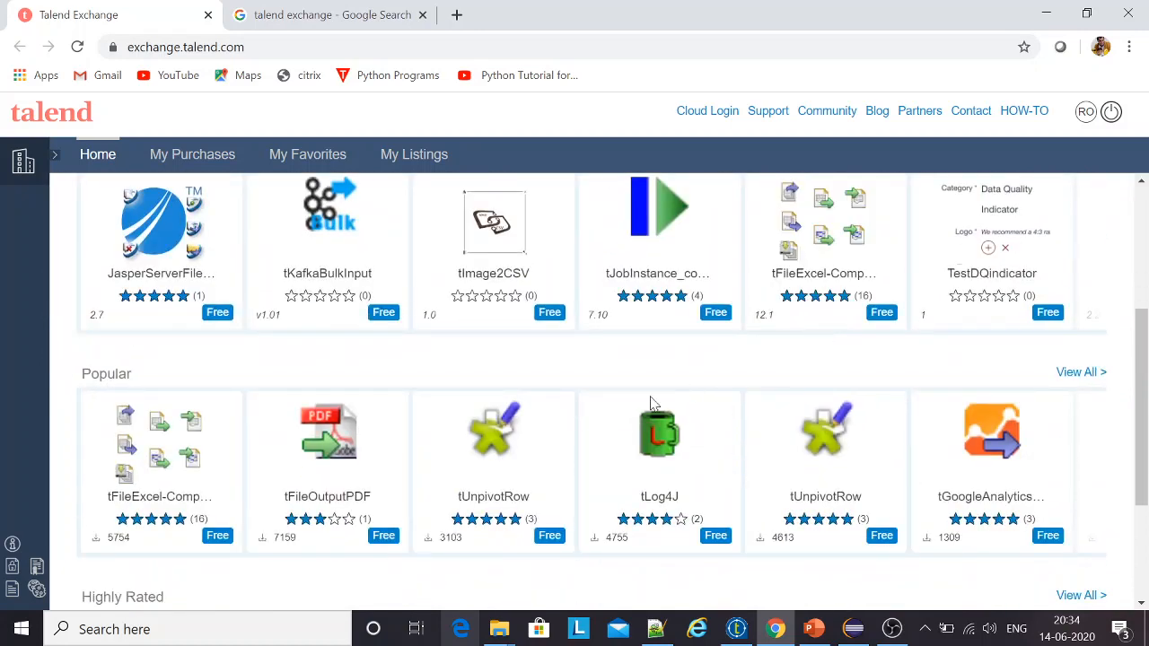
scroll(down, 3)
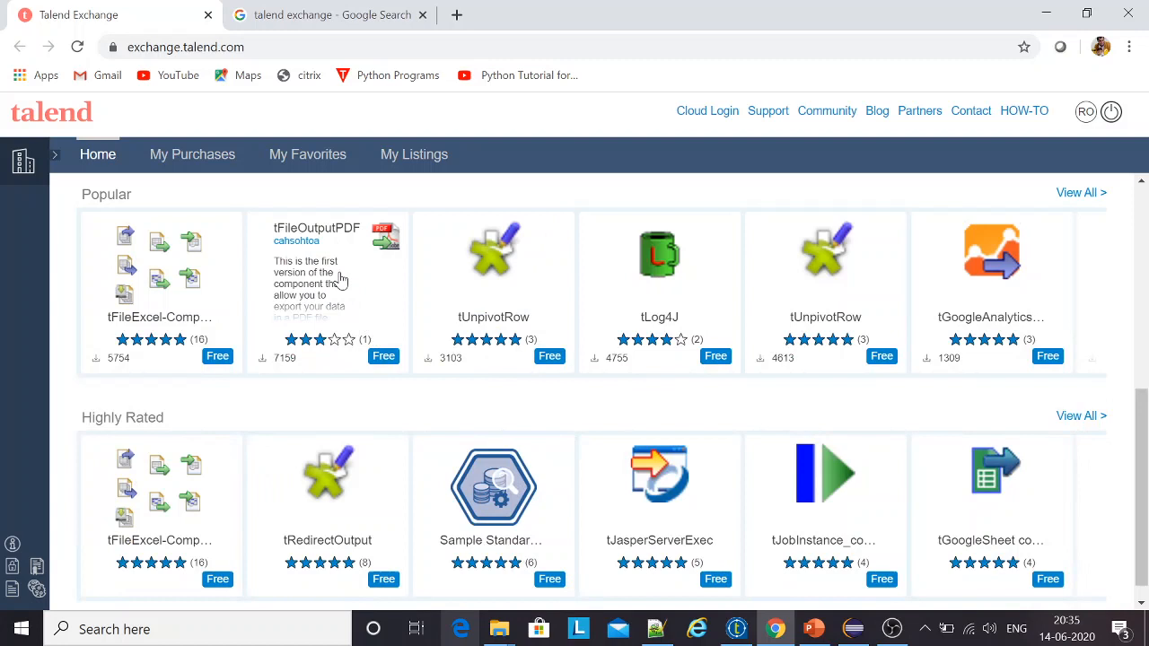
mouse_move(333, 319)
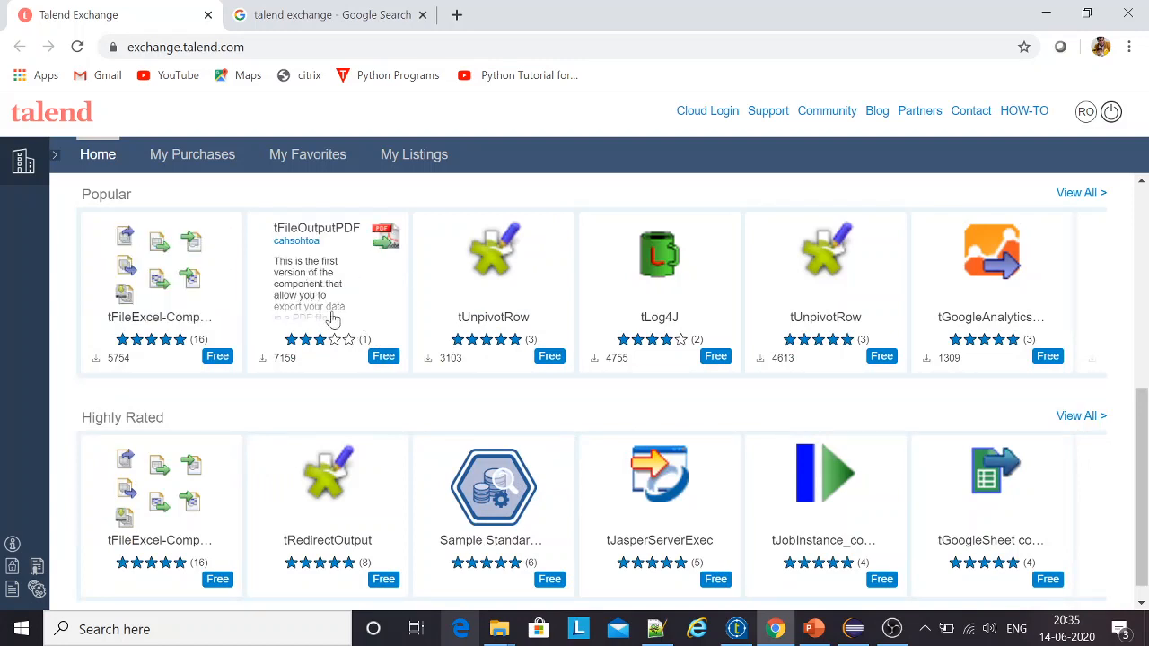
mouse_move(368, 278)
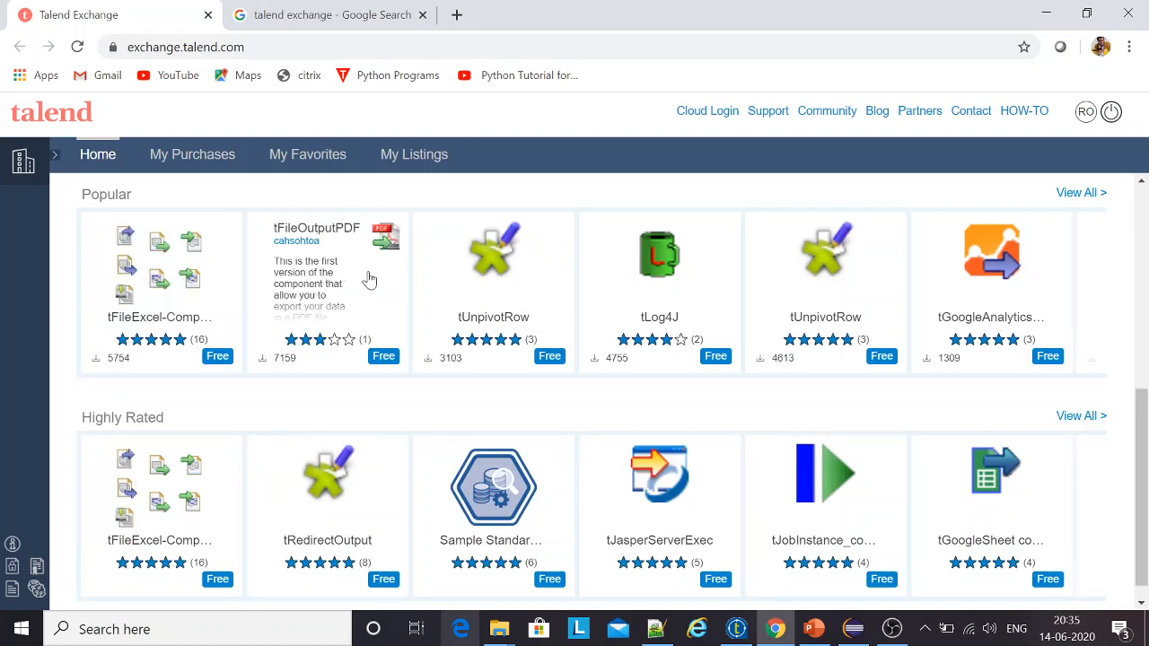
mouse_move(340, 304)
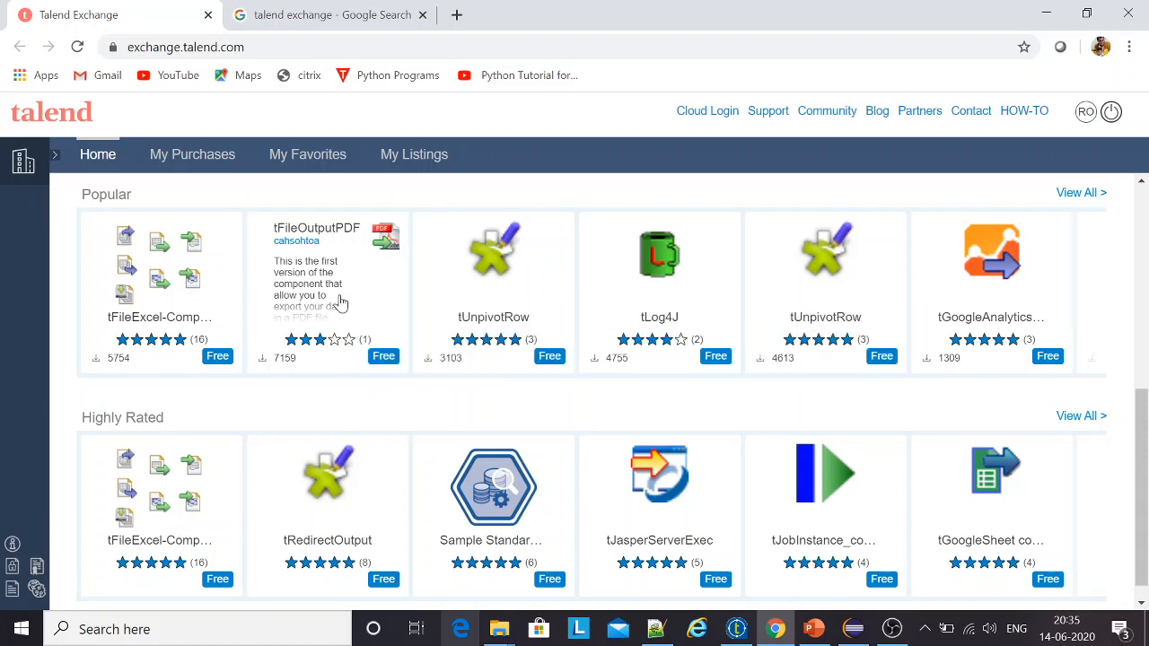
mouse_move(324, 325)
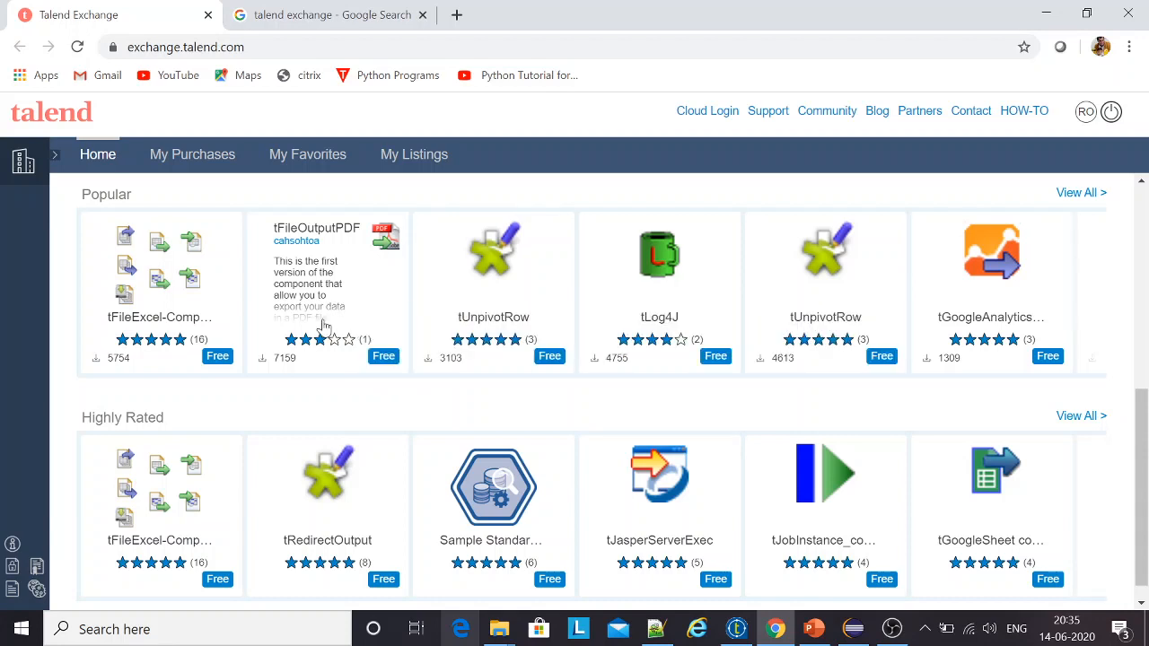
mouse_move(334, 257)
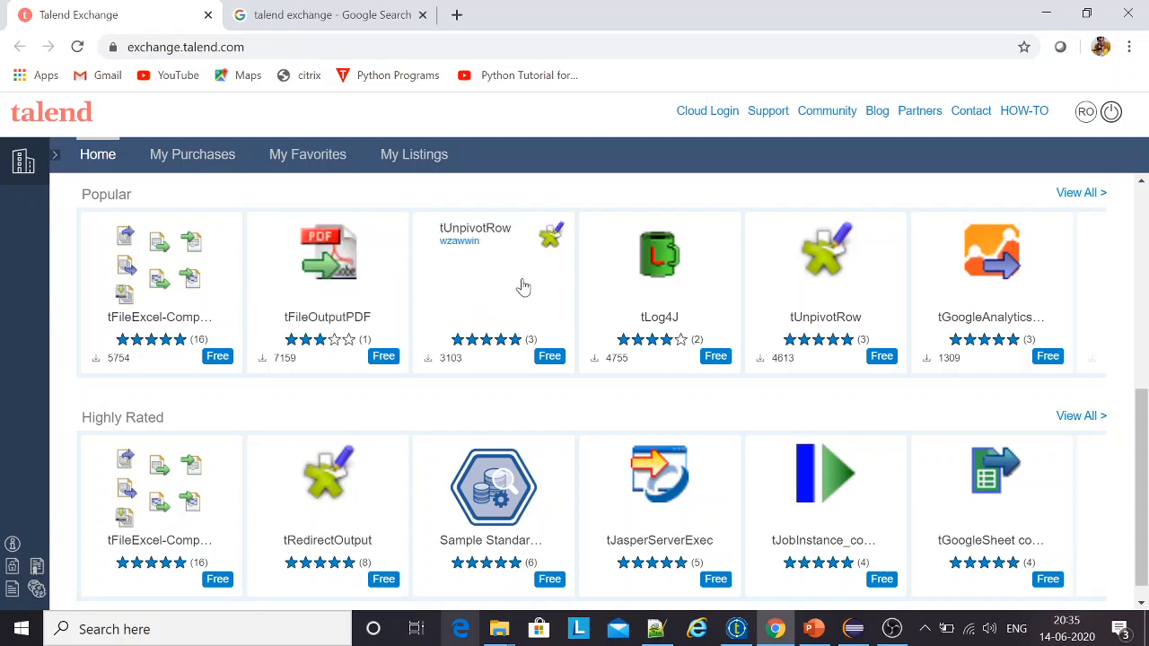
Step: Get the free tUnpivotRow component and download its 33 KB package from My Purchases
click(474, 270)
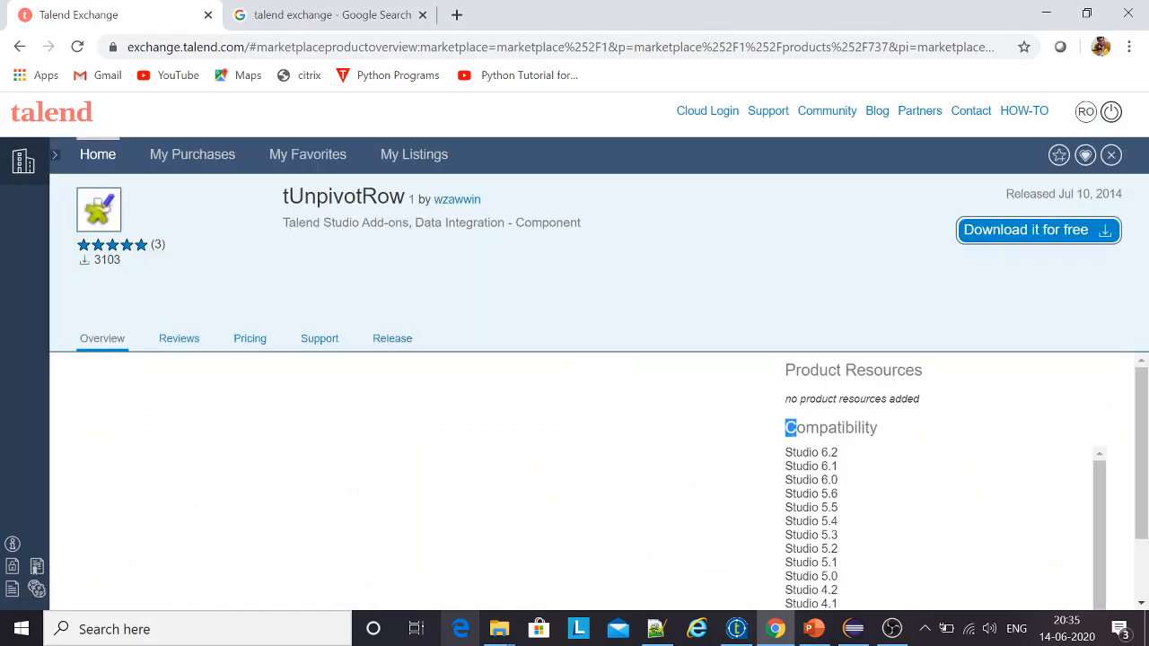
drag(810, 451, 811, 536)
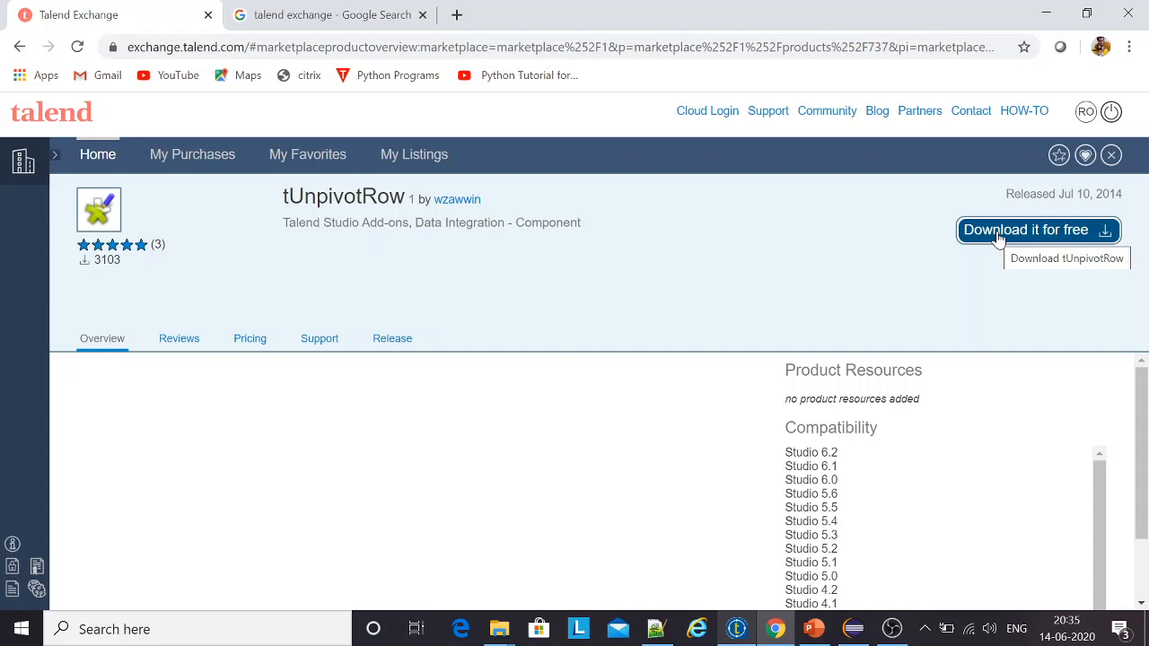
click(1037, 229)
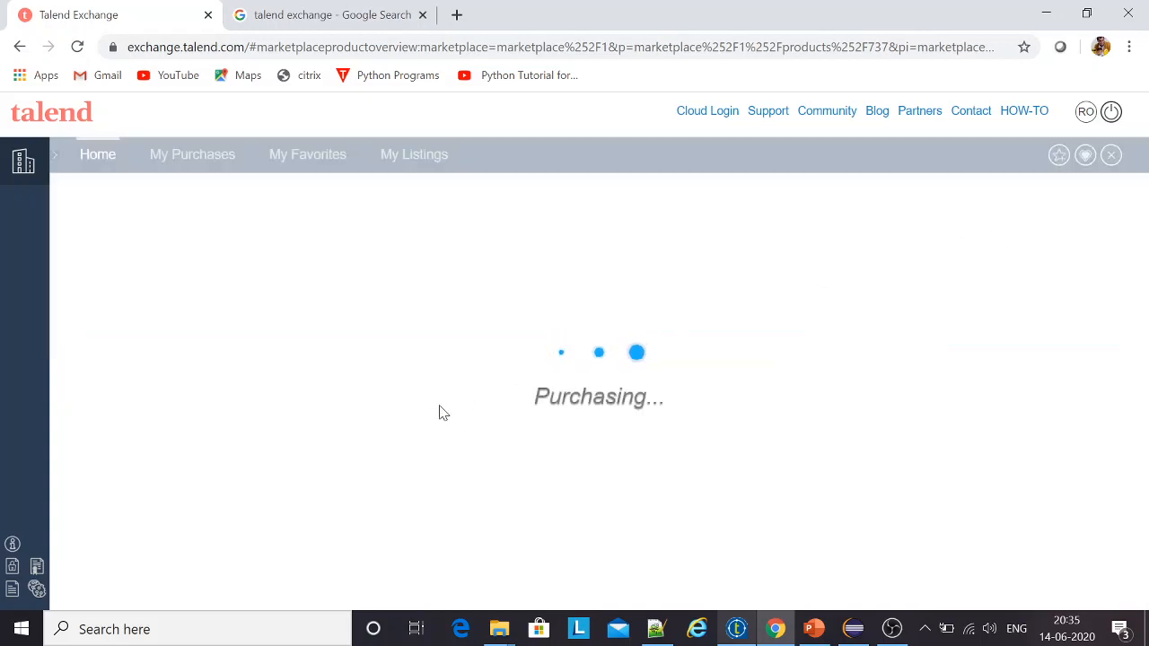
mouse_move(655, 441)
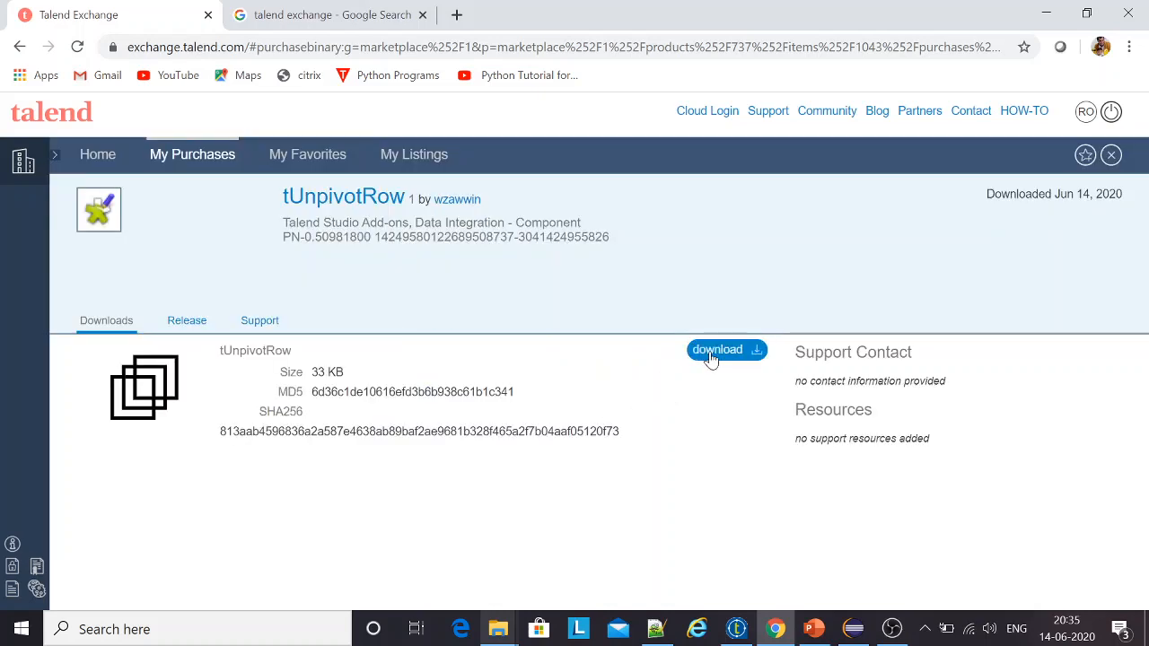
click(717, 350)
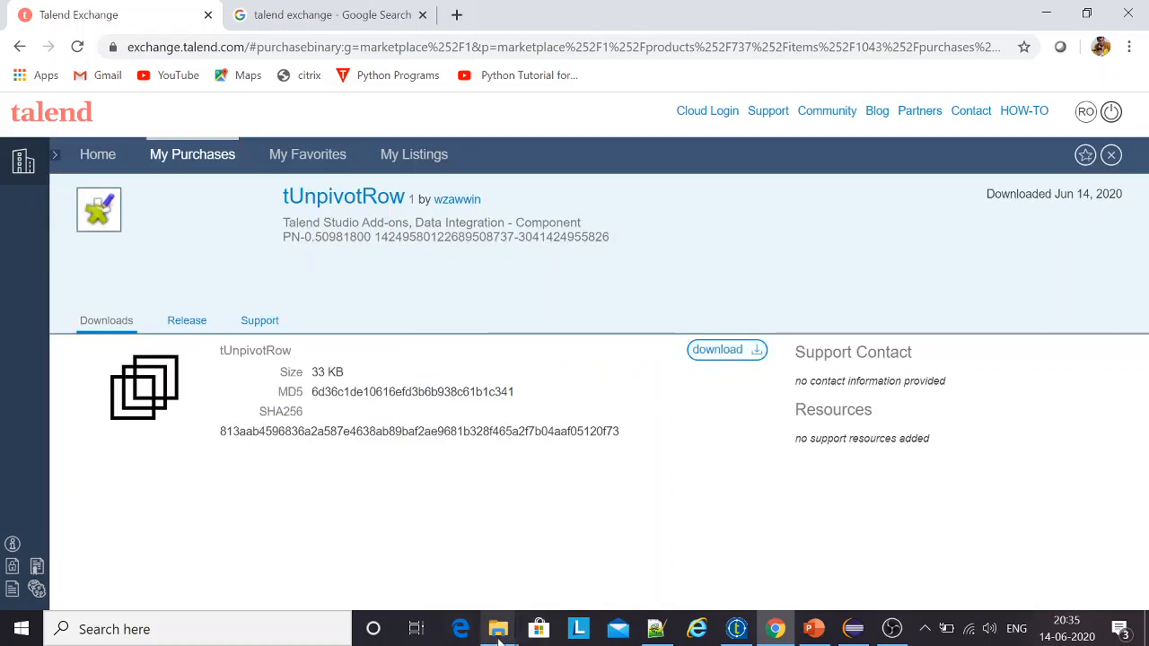
Step: Open G:\DemoCustomComponent\tFileOutputPDF in File Explorer and select all seven component files
click(497, 629)
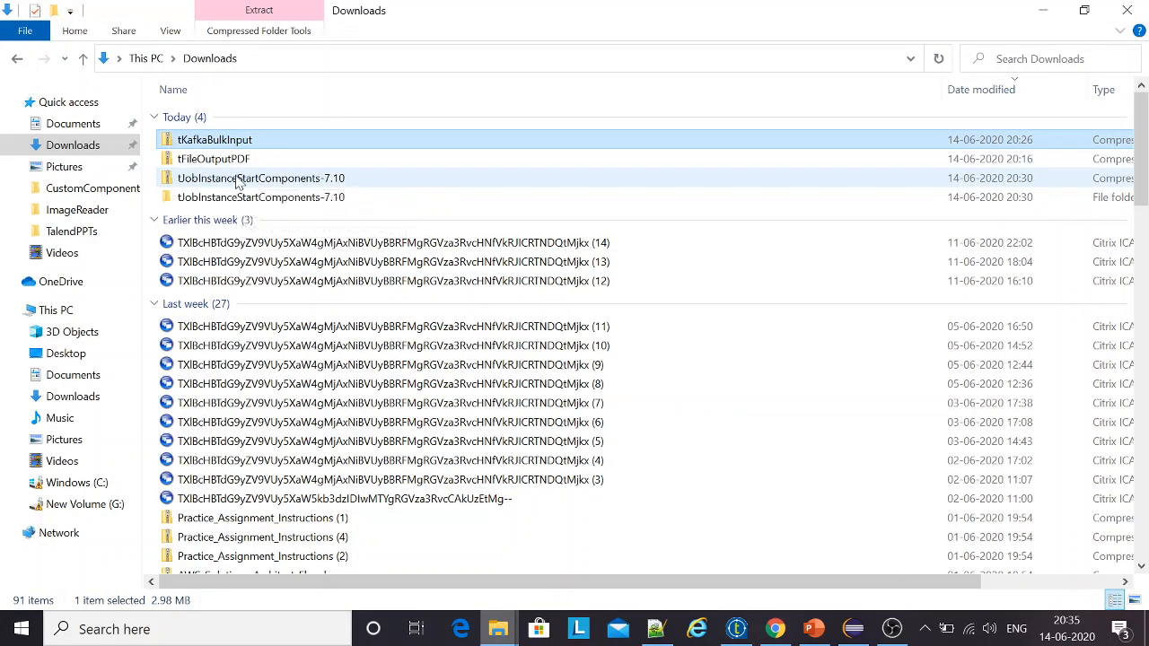
click(213, 159)
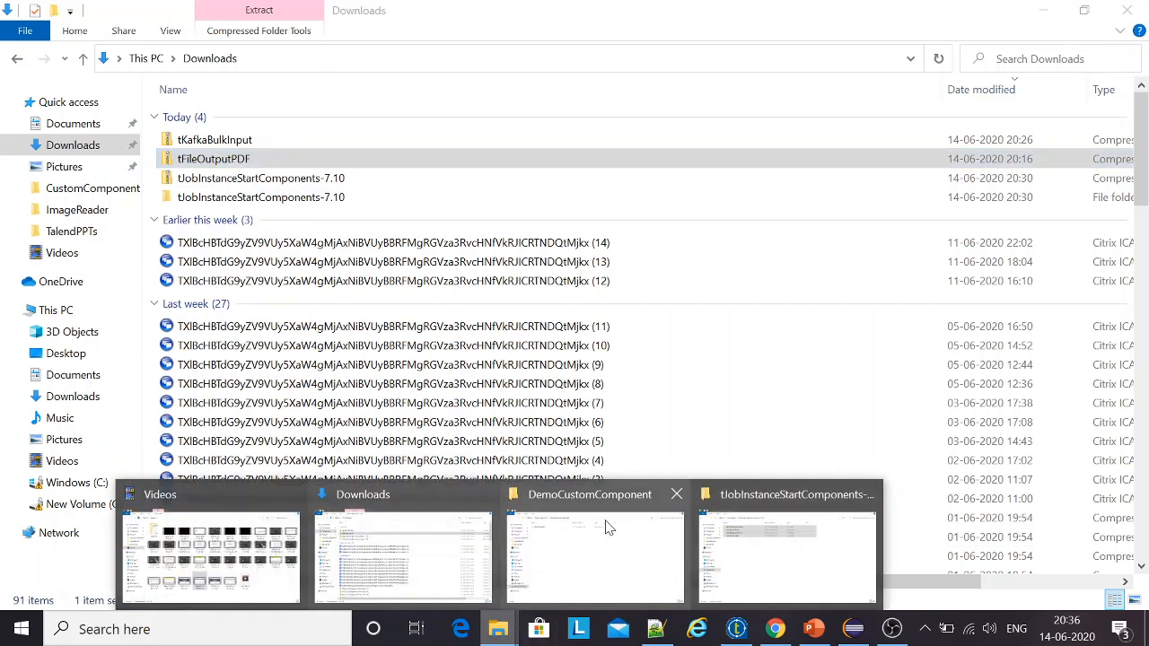
click(594, 557)
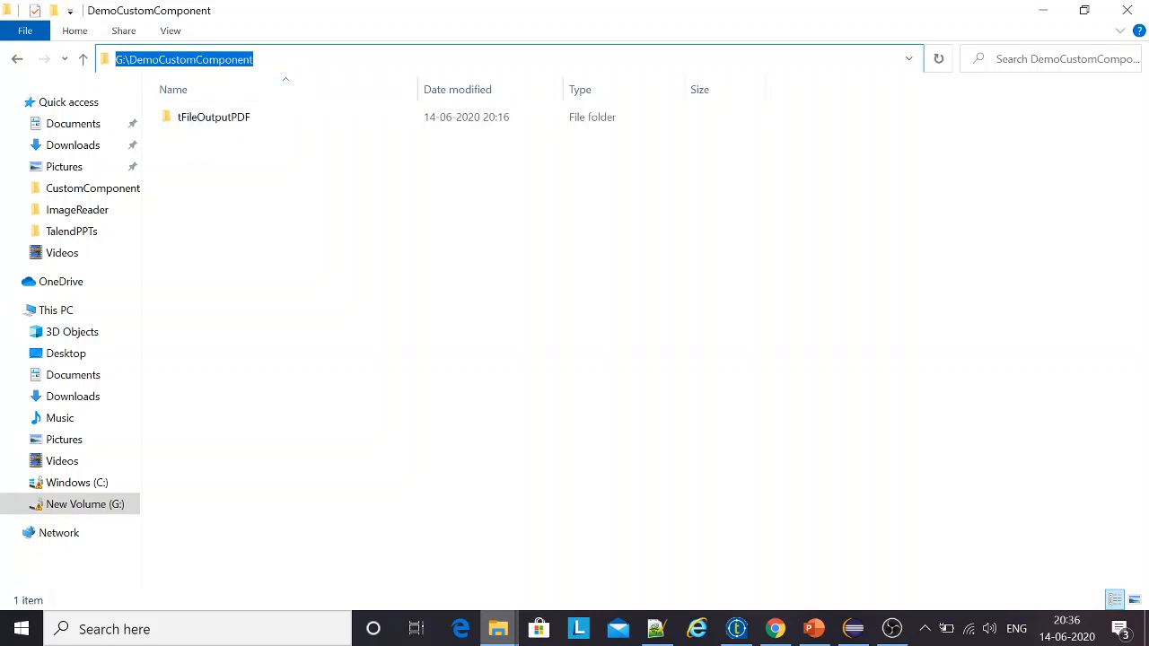
click(260, 275)
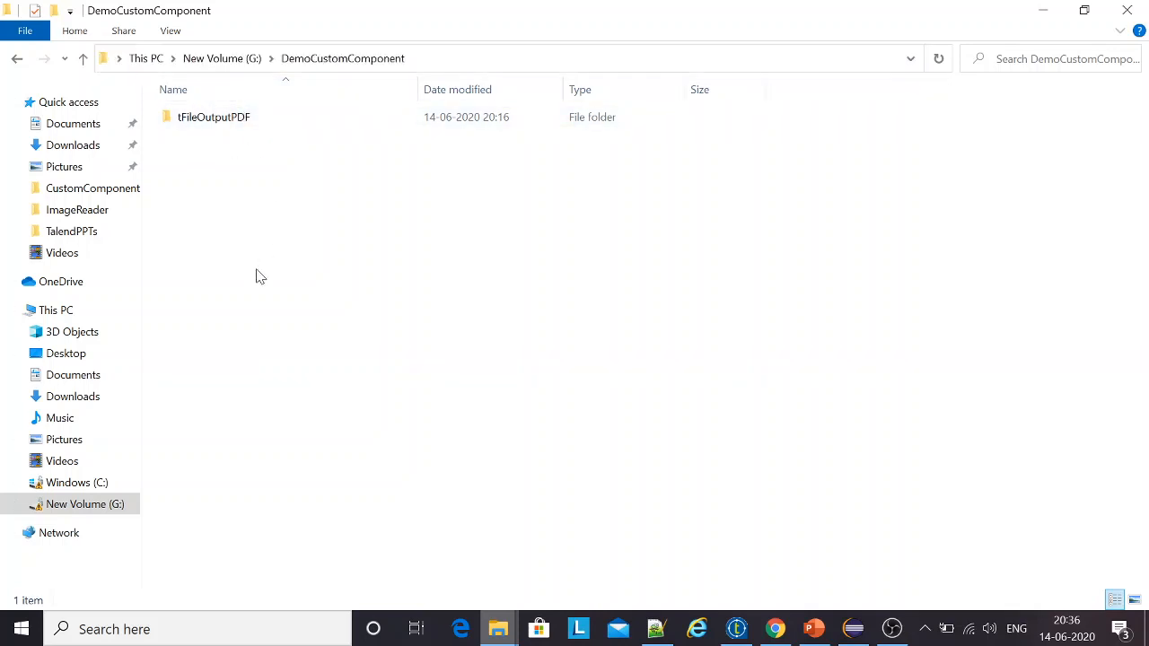
click(214, 116)
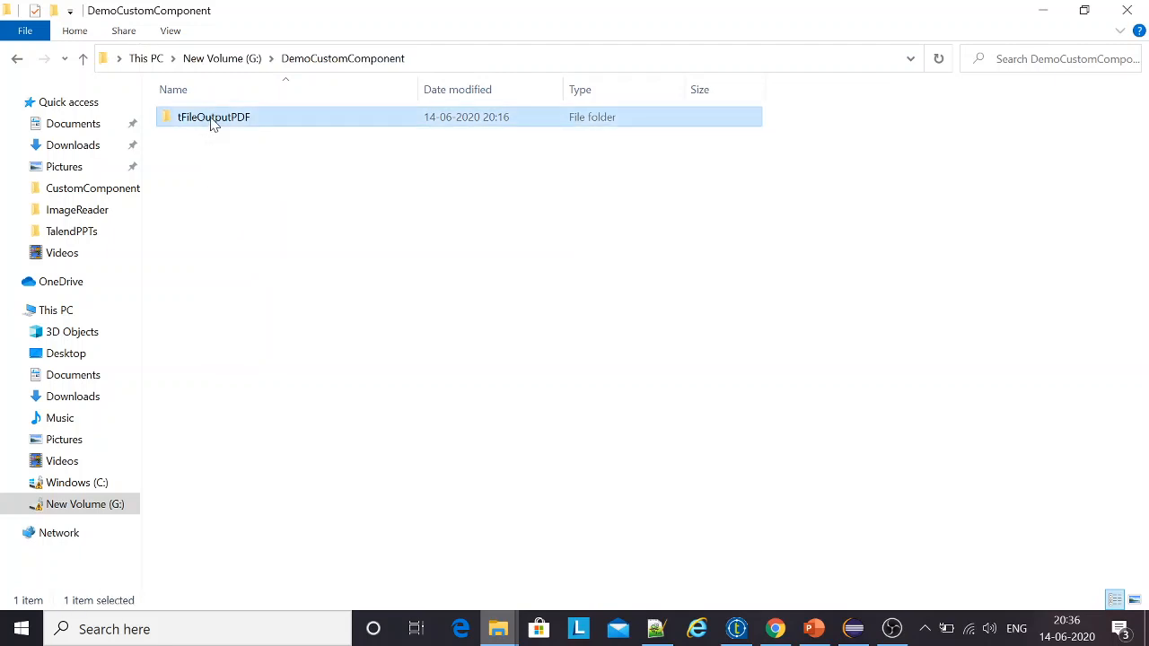
double_click(215, 117)
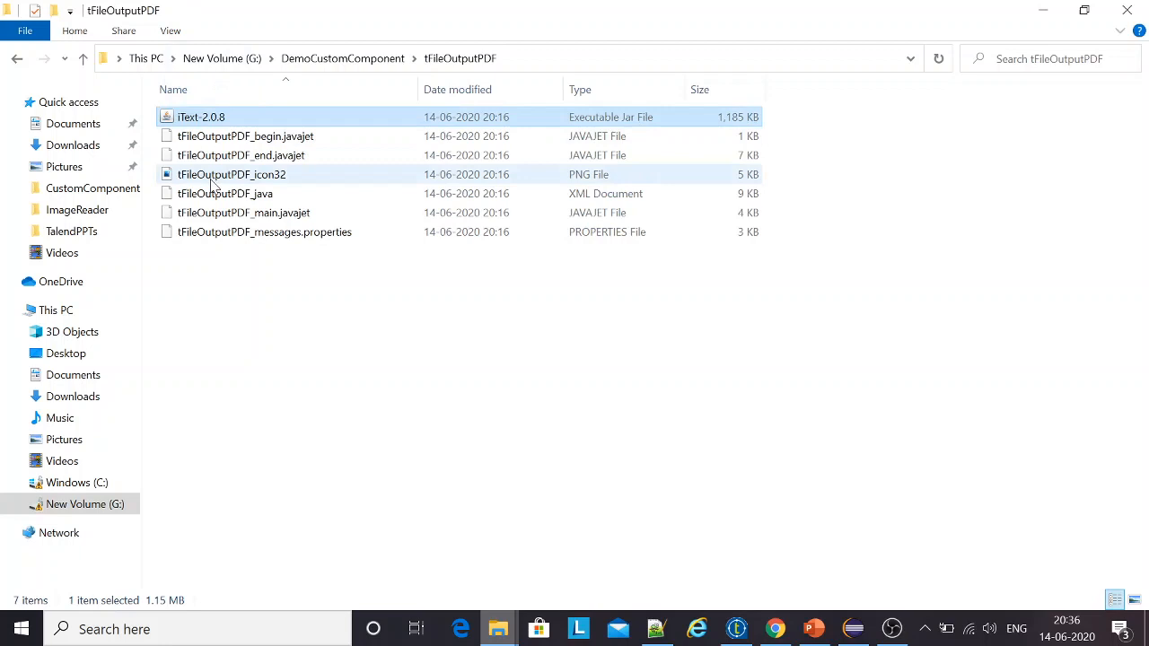
key(ctrl+a)
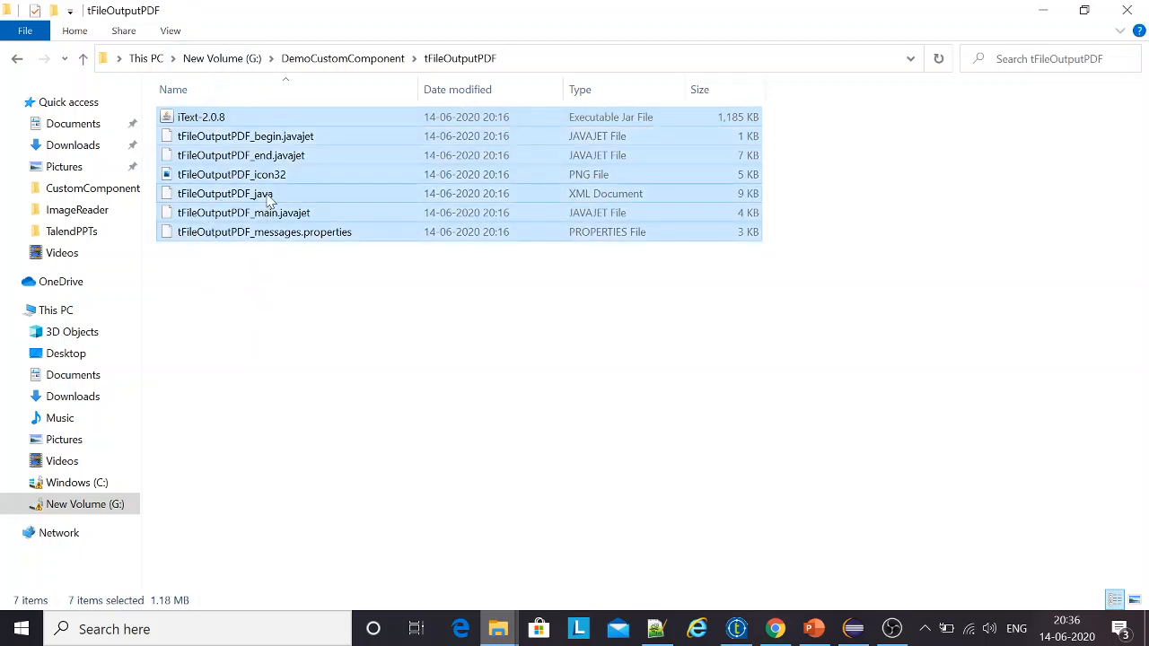
mouse_move(342, 59)
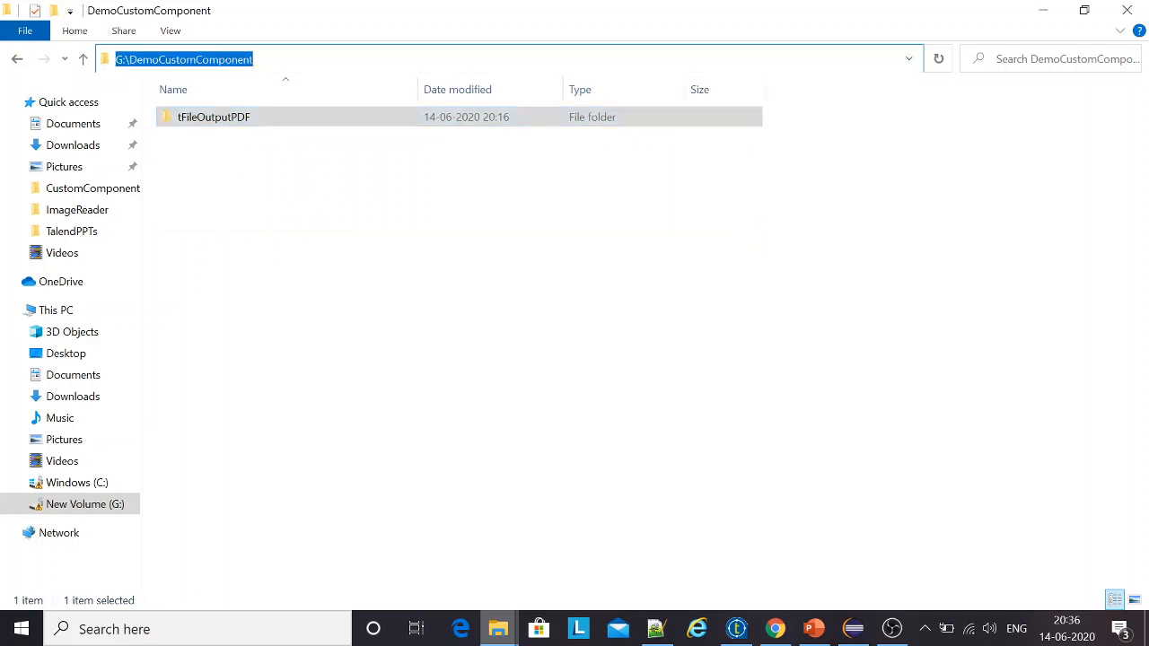
mouse_move(736, 628)
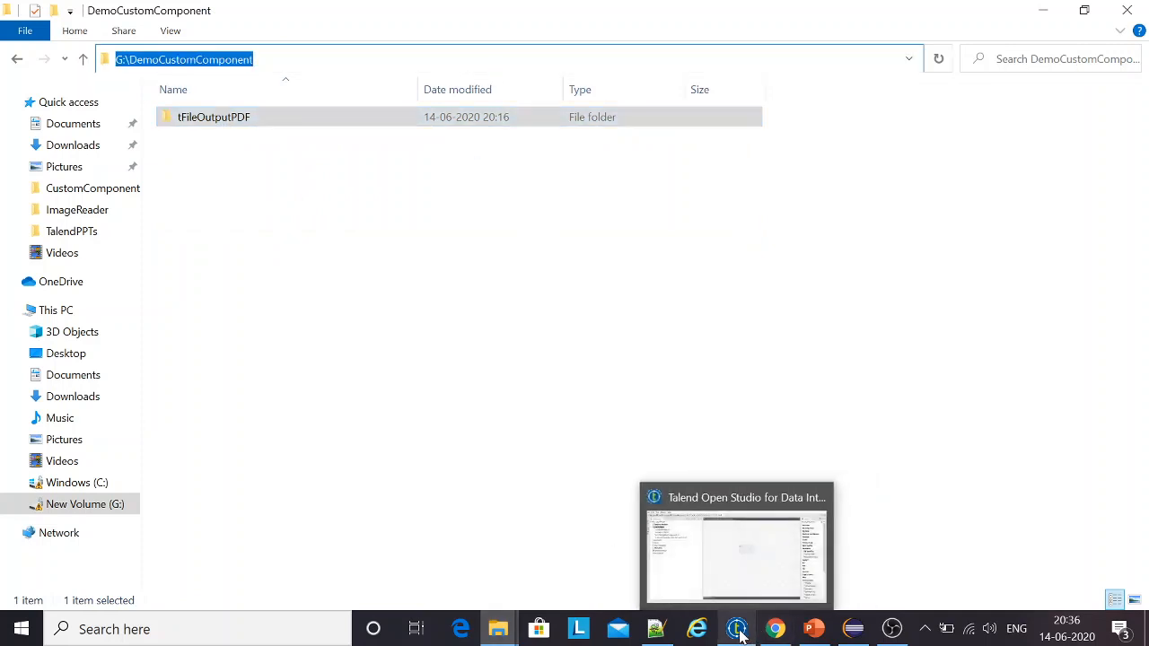
Step: In Preferences > Talend > Components, set User component folder to G:\DemoCustomComponent and Apply and Close
click(736, 539)
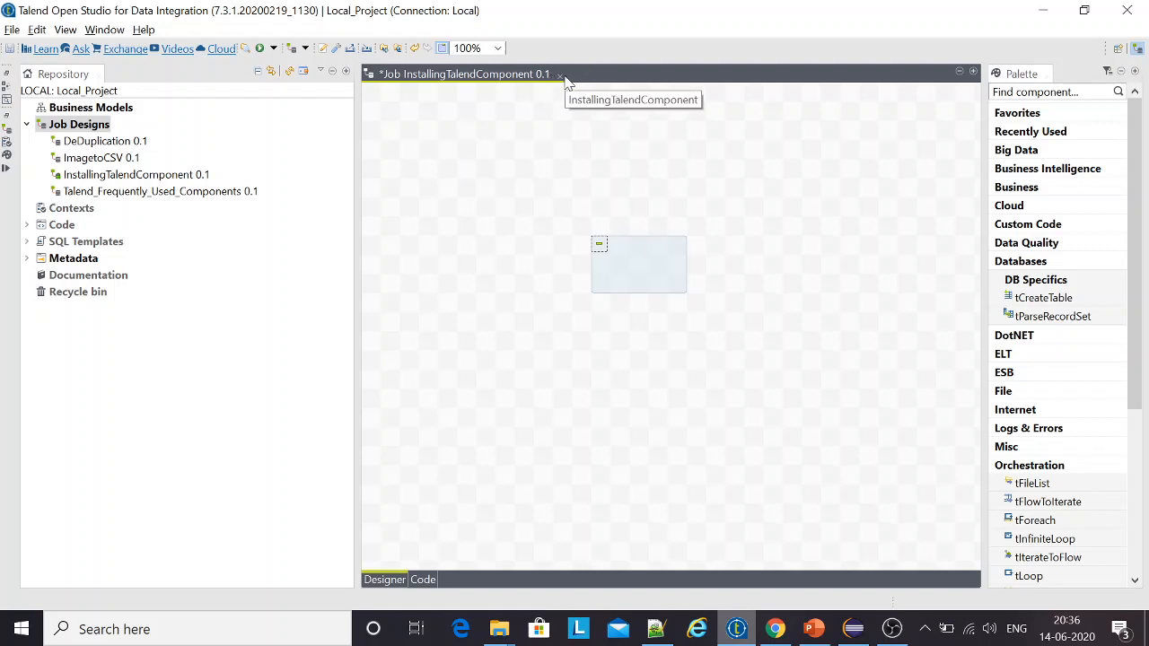
mouse_move(690, 336)
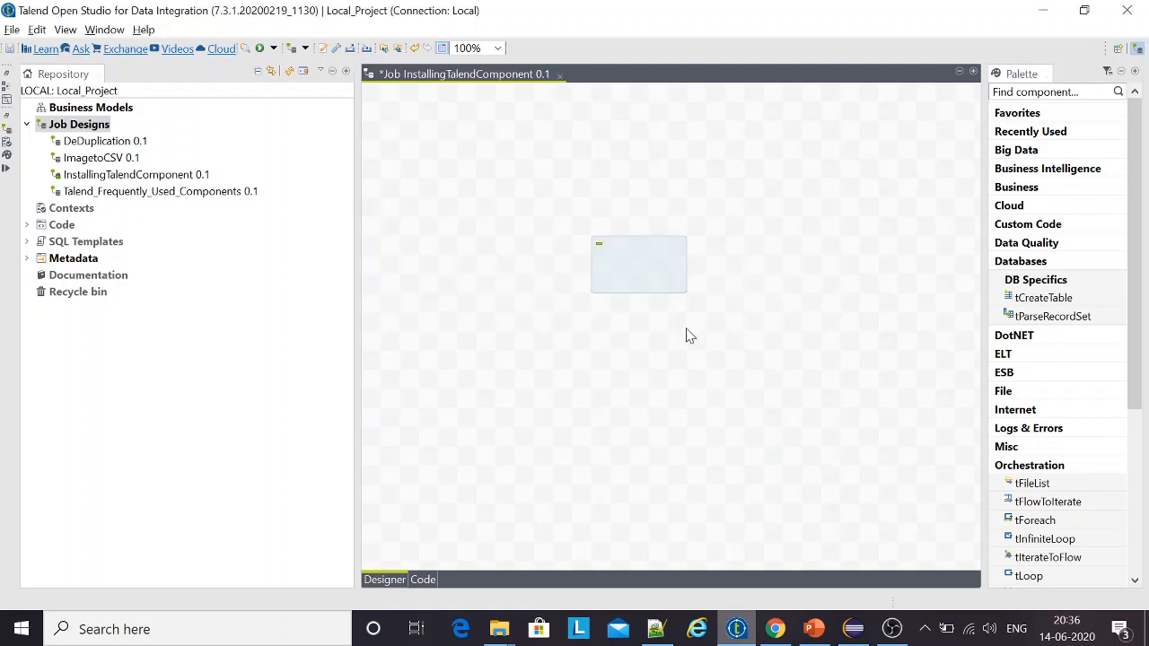
click(75, 29)
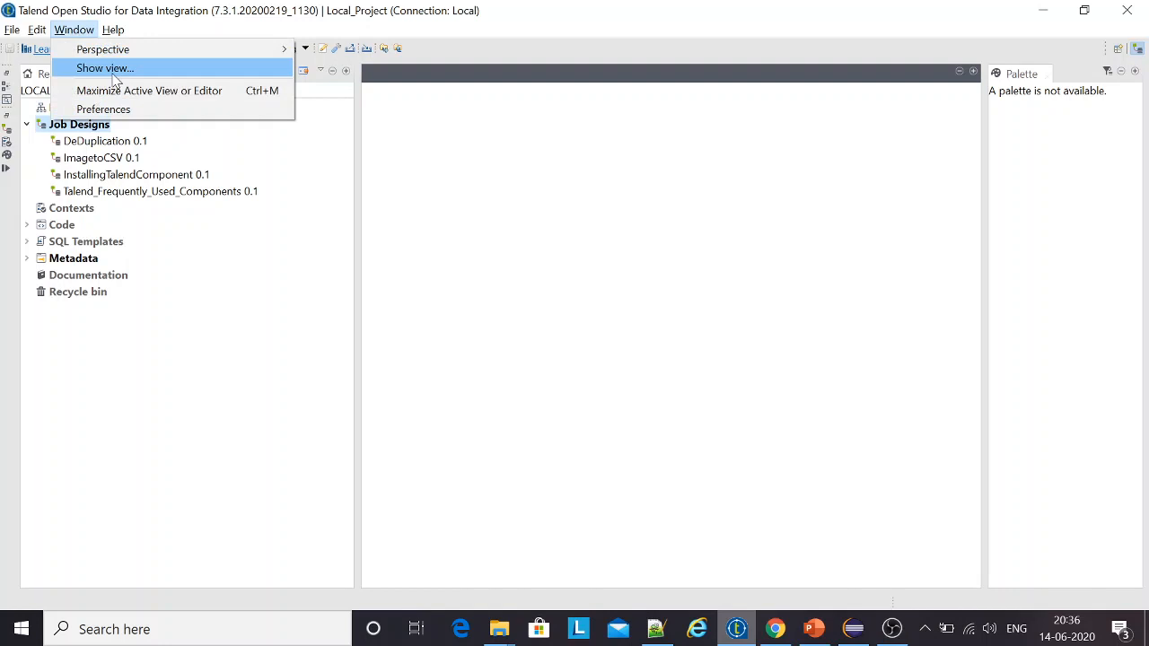
click(103, 108)
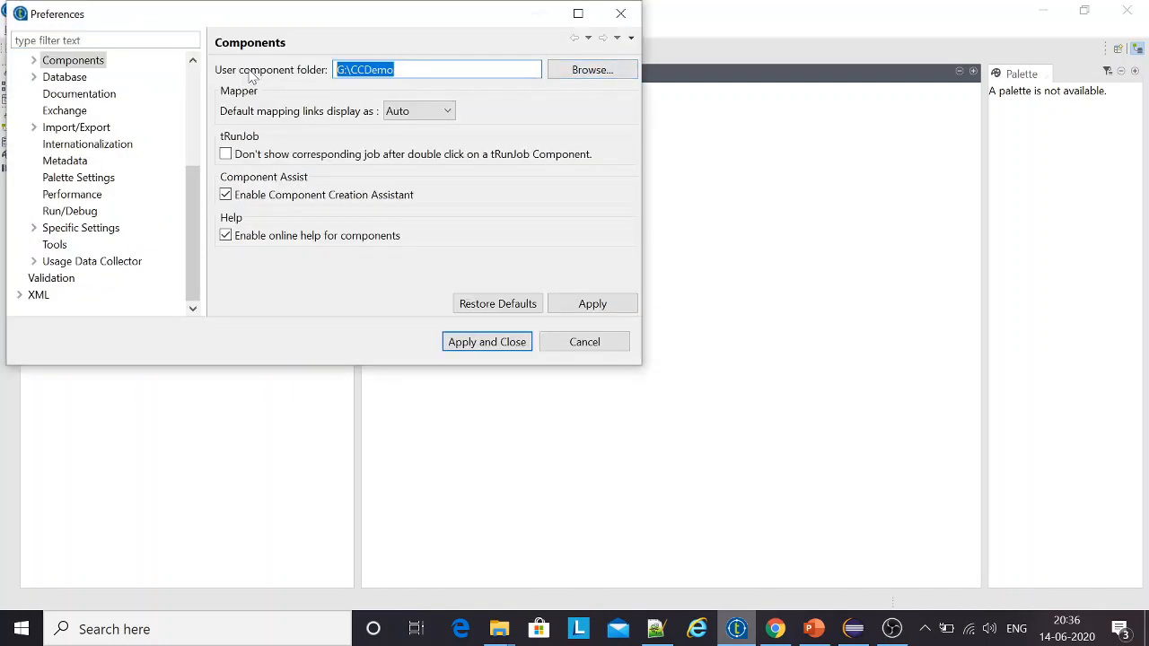
click(592, 304)
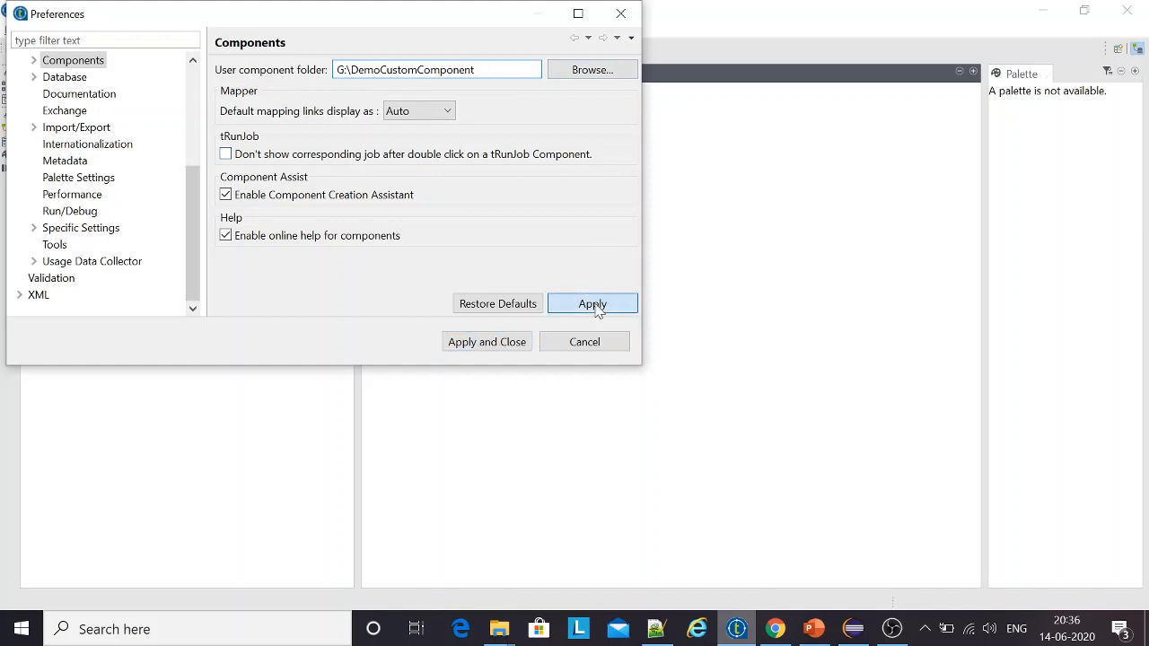
click(592, 304)
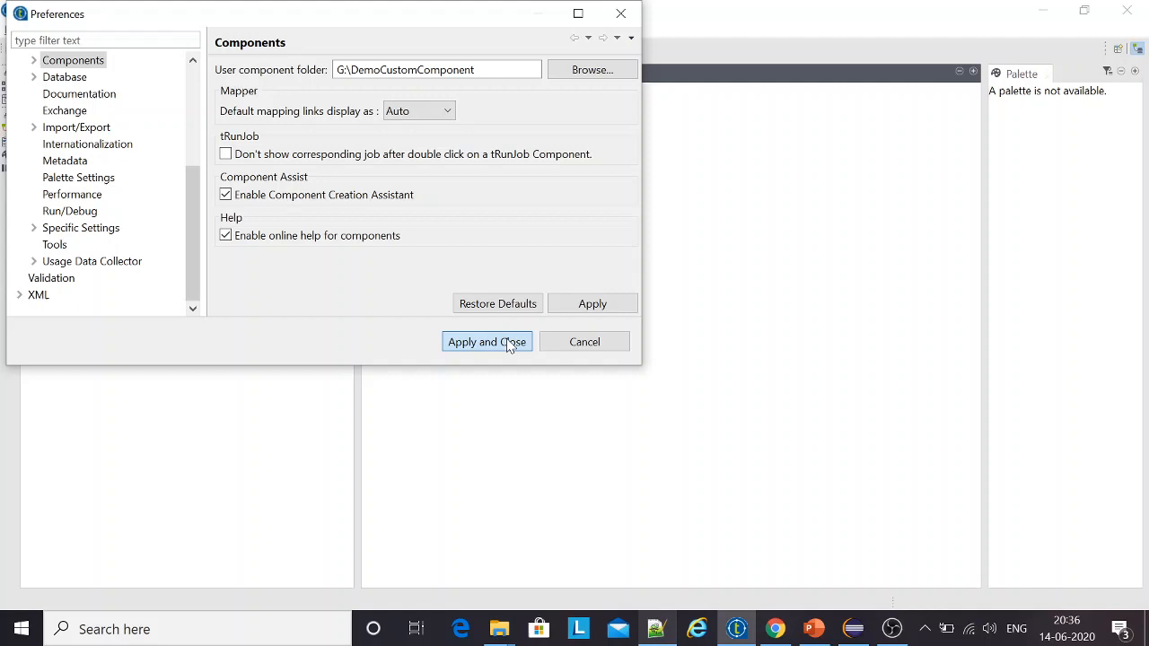
click(487, 342)
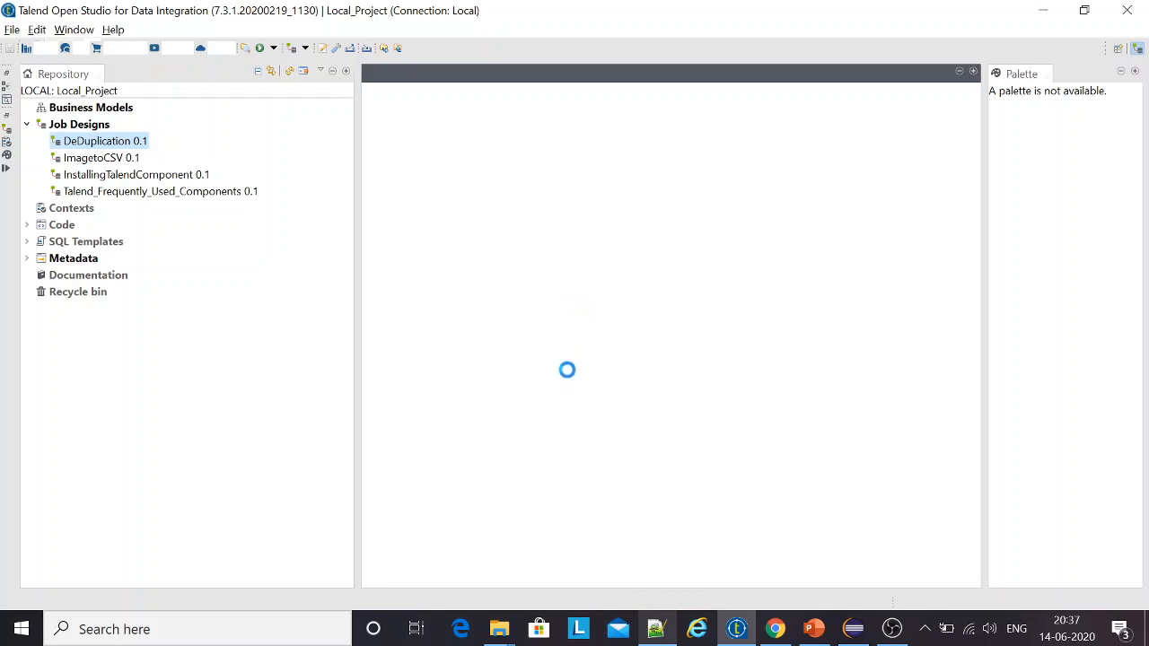
Step: Open the DeDuplication job and place a tFileOutputPDF found by searching 'pdf'
double_click(105, 141)
text(t)
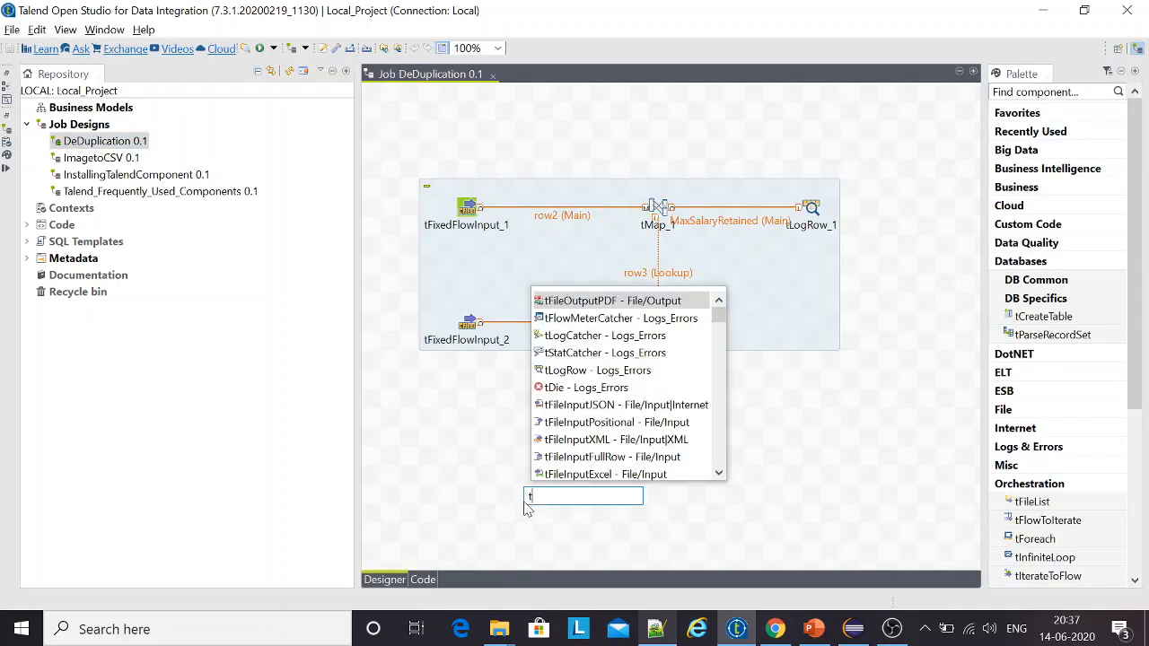
text(pdf)
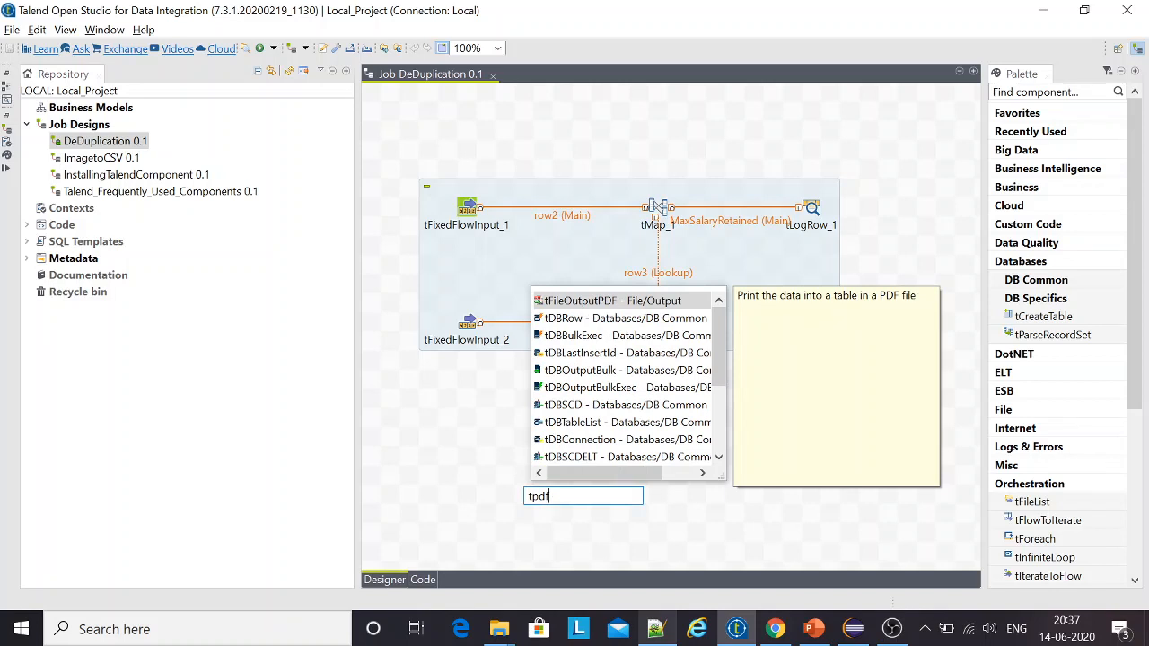
click(602, 300)
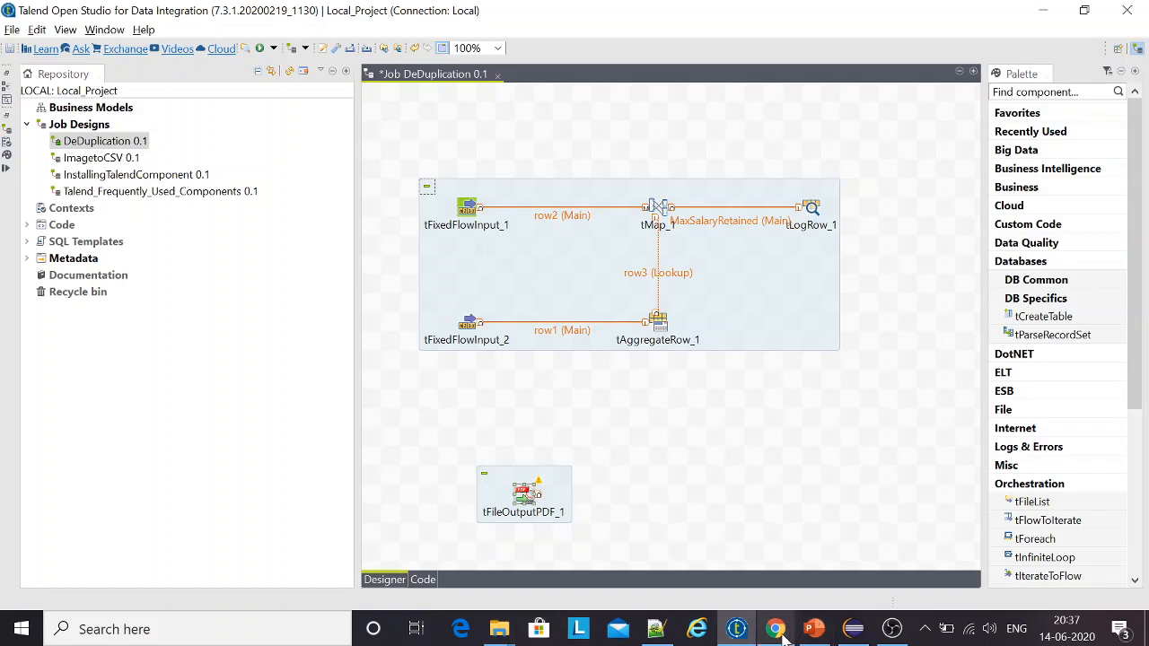
click(775, 629)
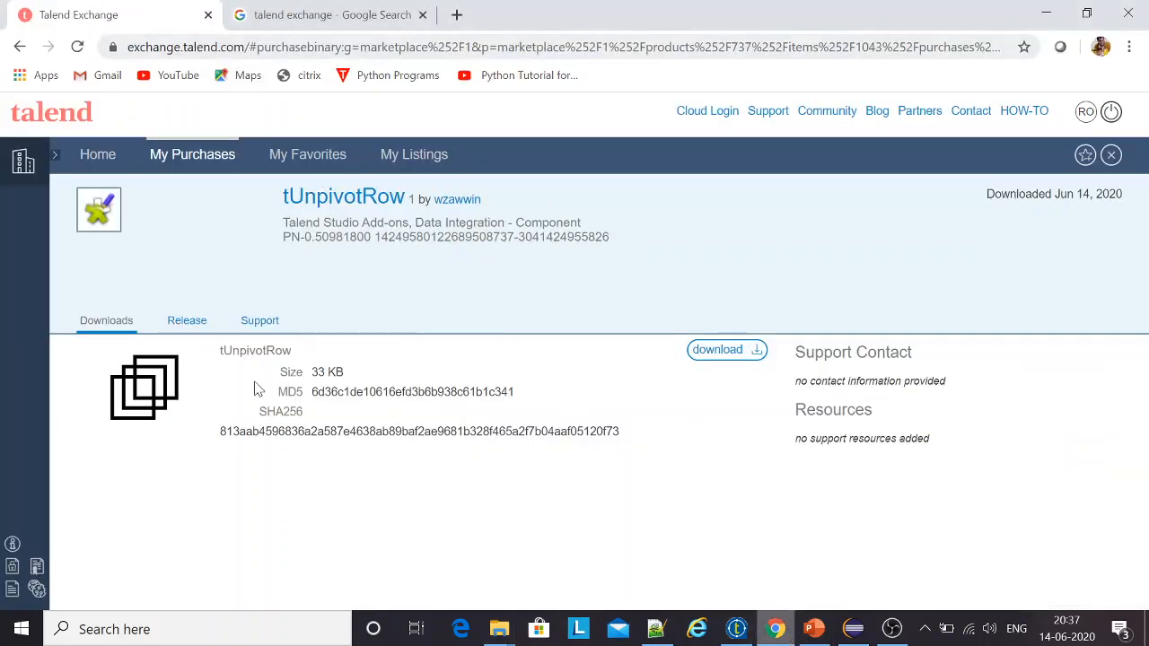
mouse_move(499, 628)
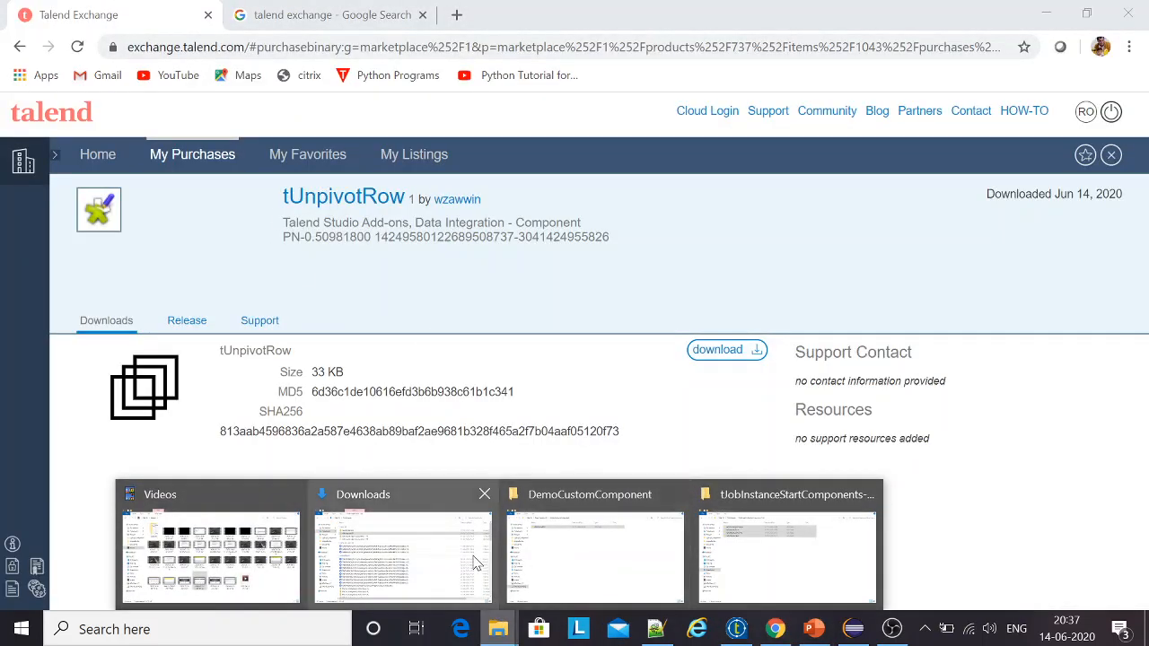
click(402, 557)
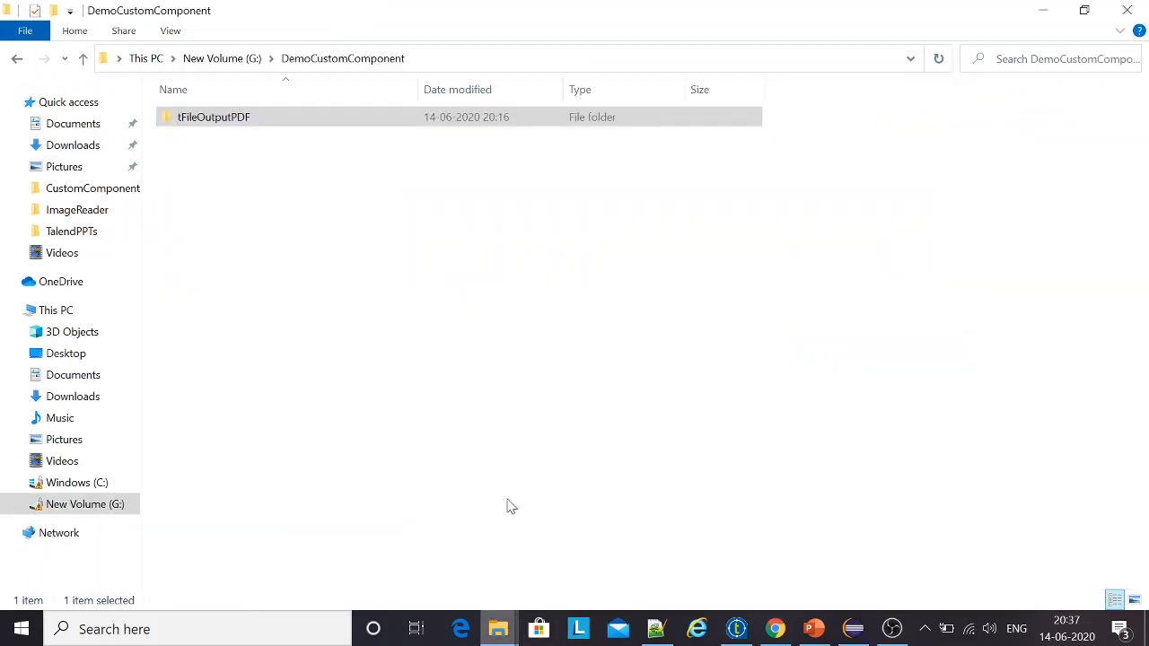
click(735, 629)
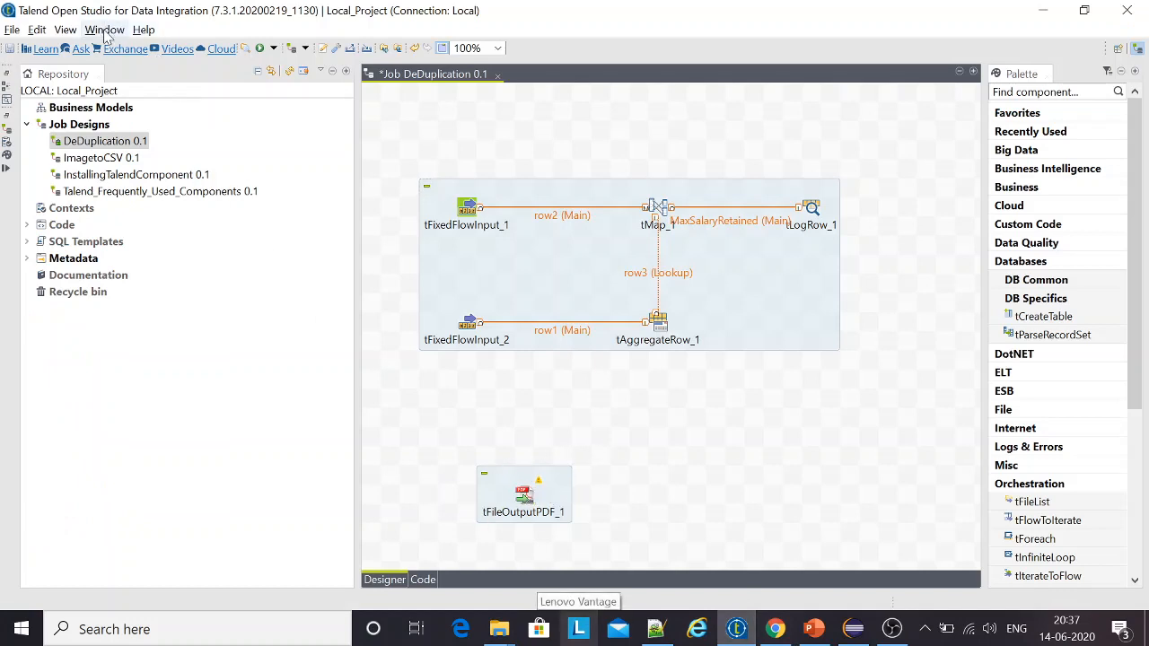
Step: Reopen Preferences and Apply and Close to reload the user components
click(104, 30)
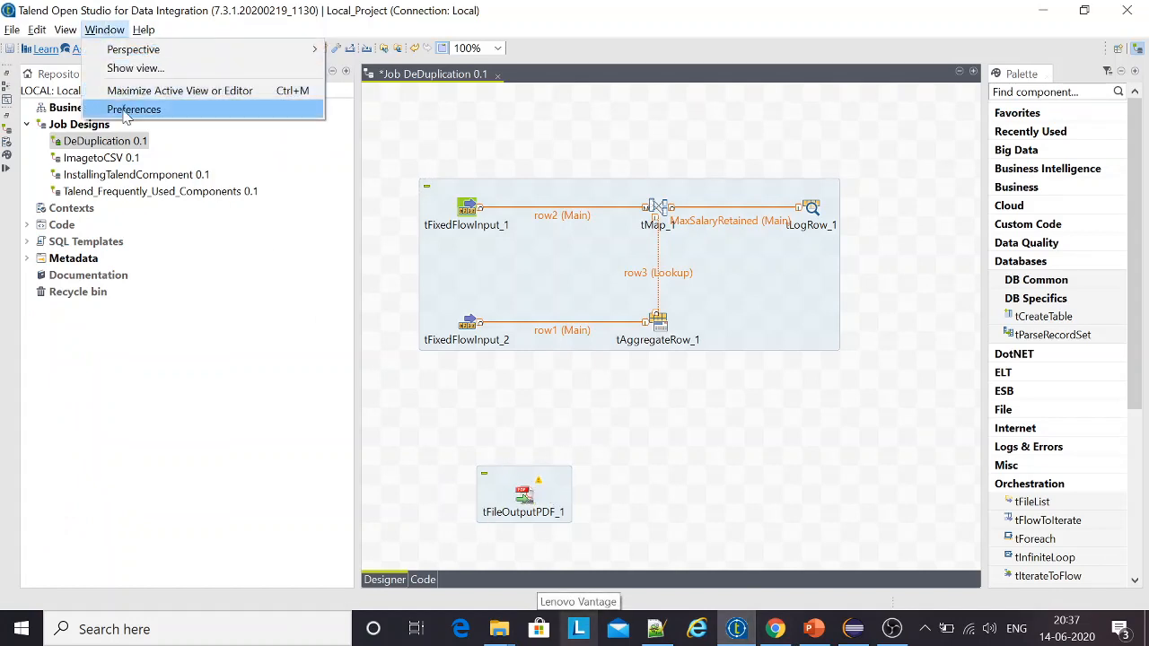
click(133, 109)
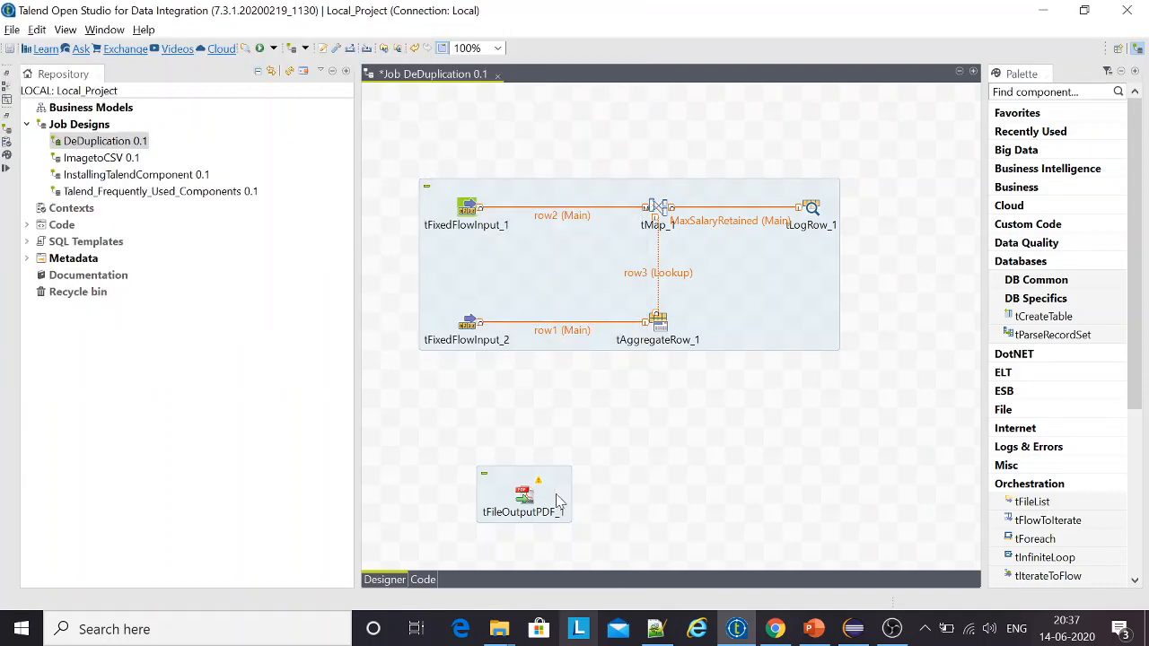
click(104, 30)
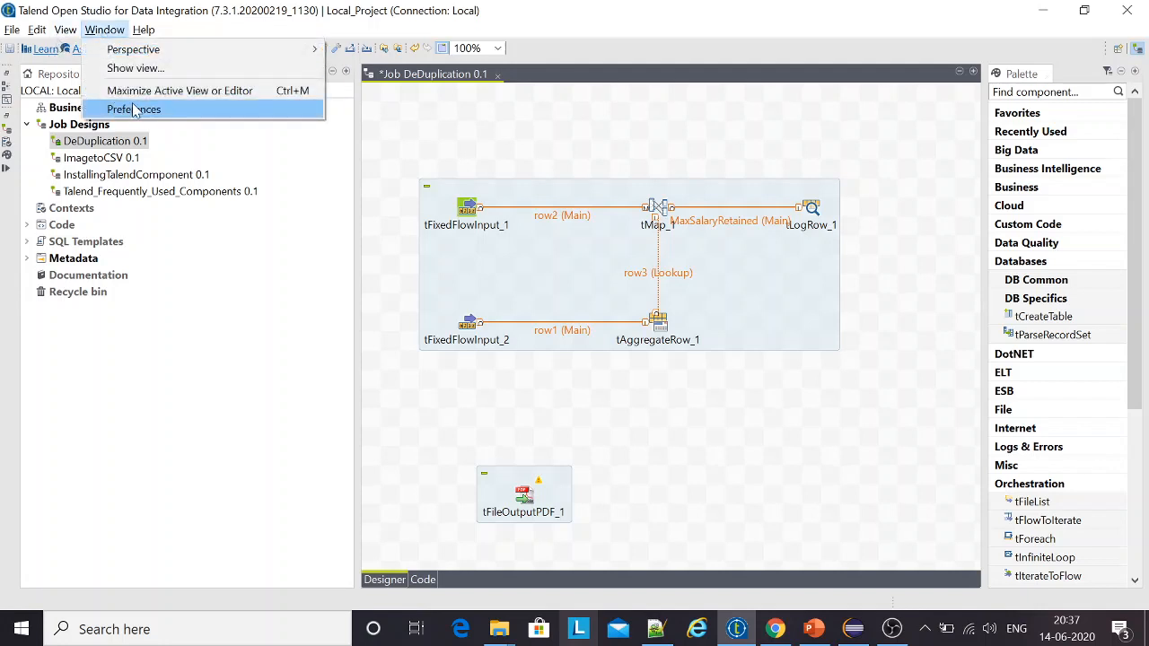
click(132, 109)
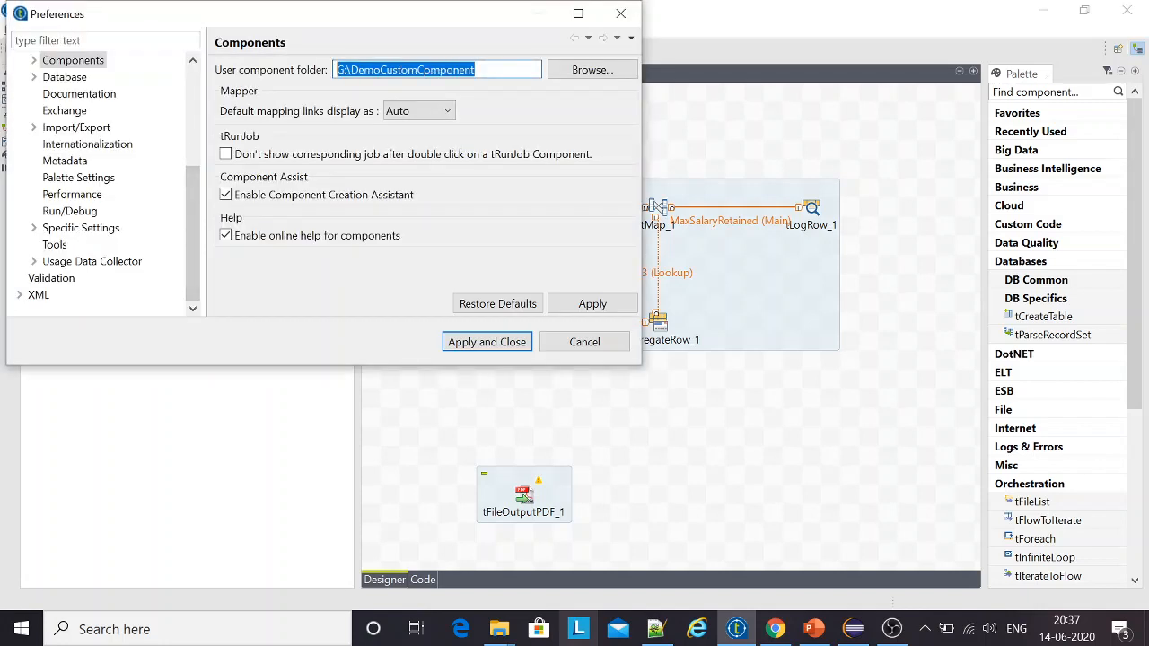
click(487, 342)
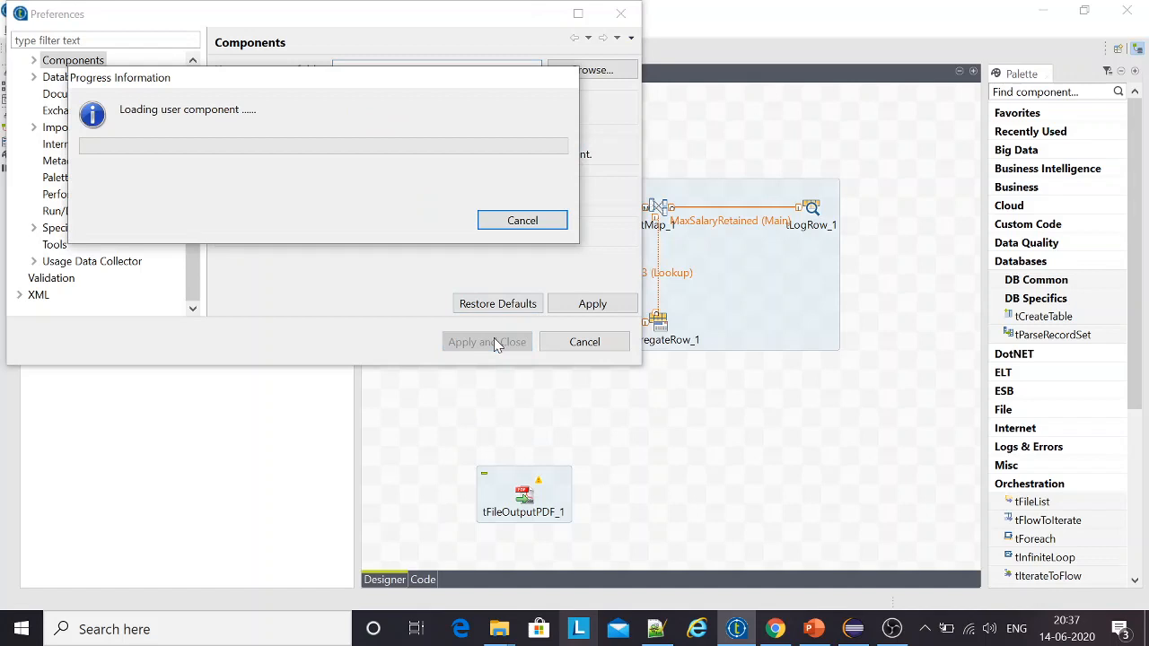
mouse_move(536, 271)
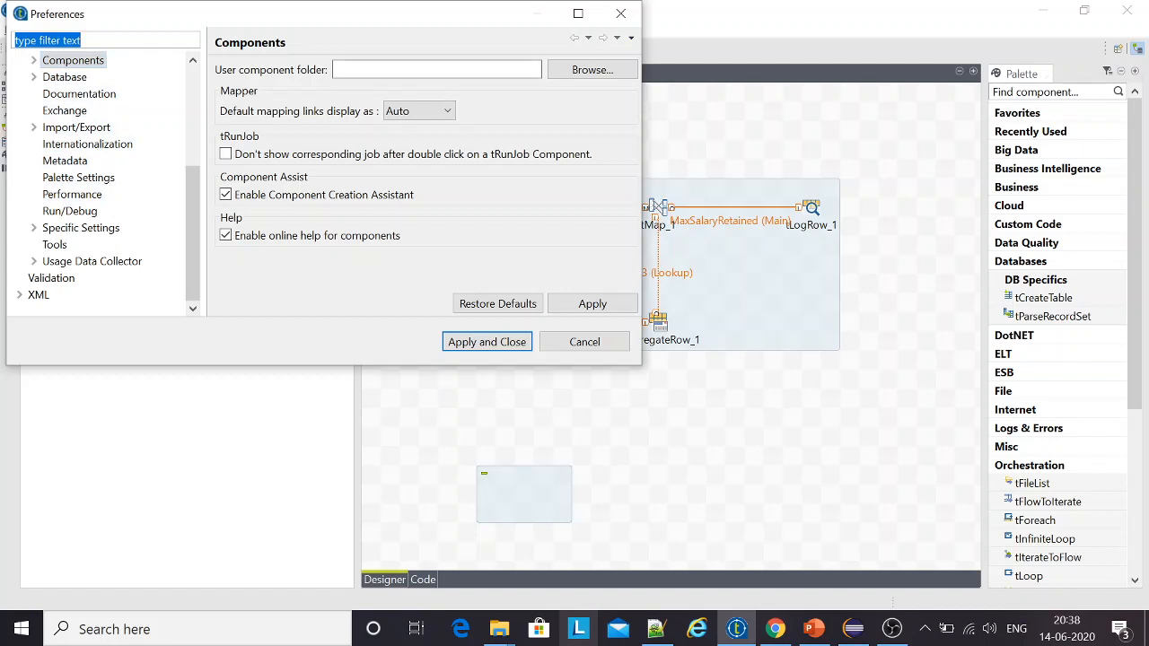
Step: Re-enter G:\DemoCustomComponent as the user component folder and Apply and Close
text(G:\DemoCustomComponent)
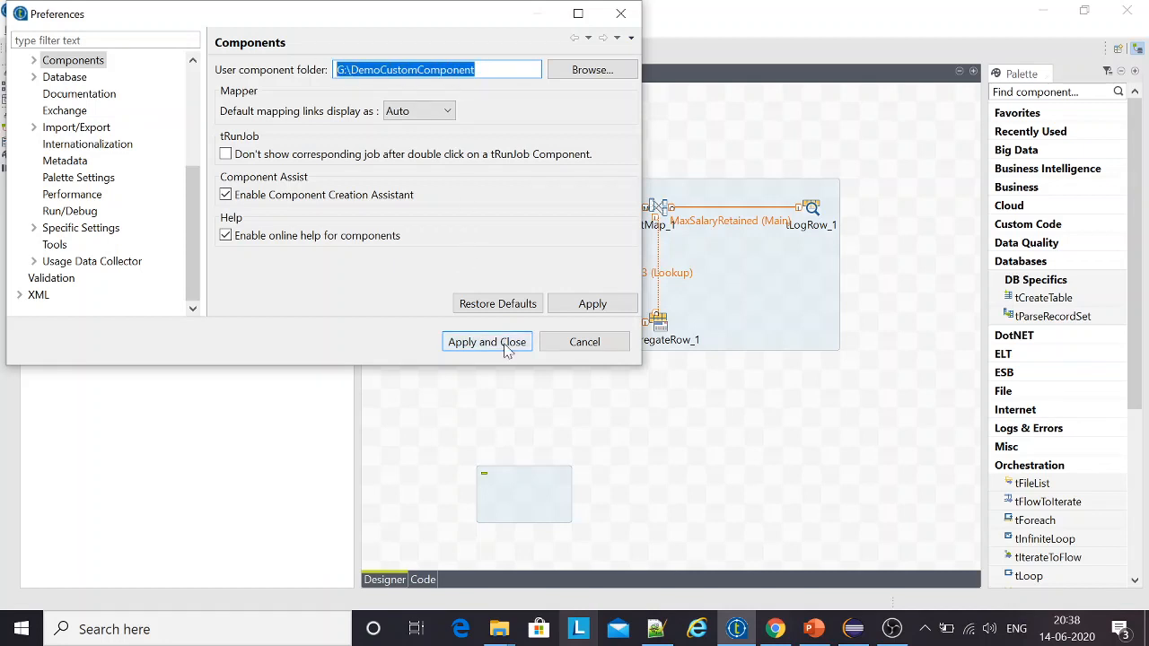
click(486, 341)
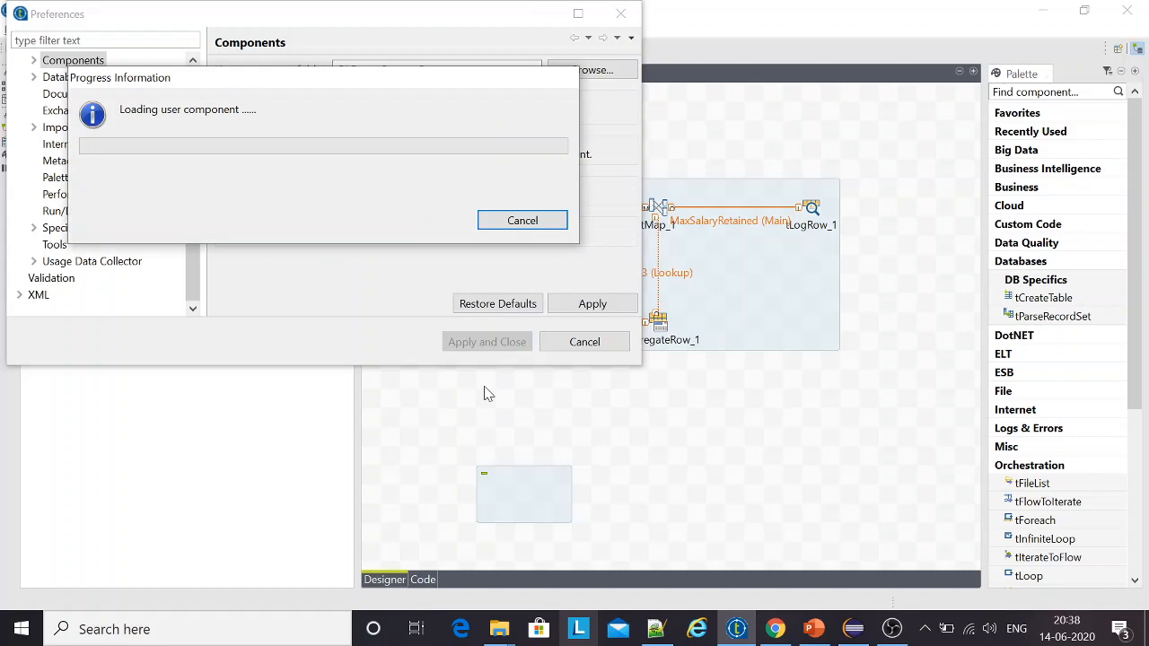
mouse_move(480, 404)
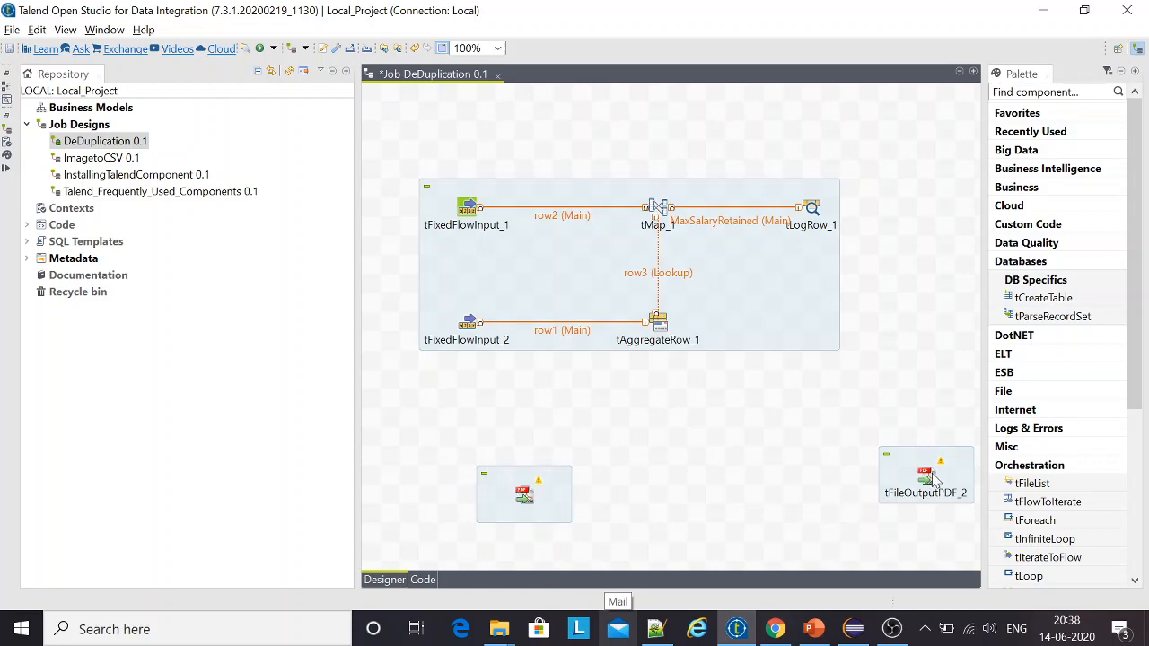
Step: Delete tFileOutputPDF_1 and drag tFileOutputPDF_2 to the lower left below the subjob
right_click(523, 494)
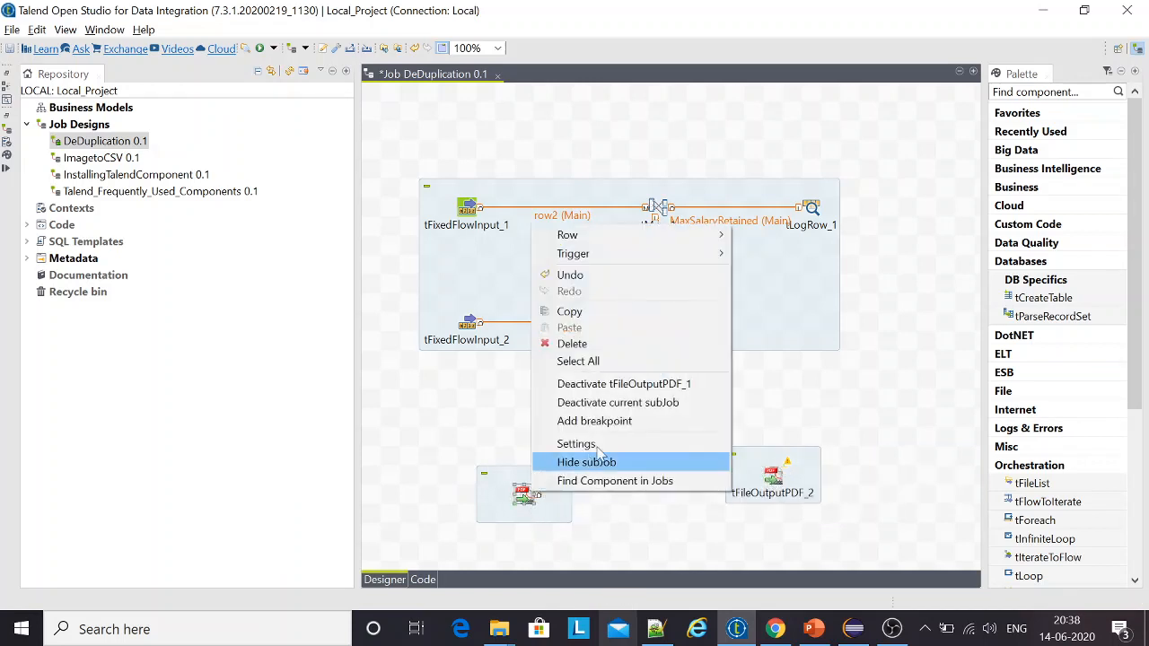
click(586, 462)
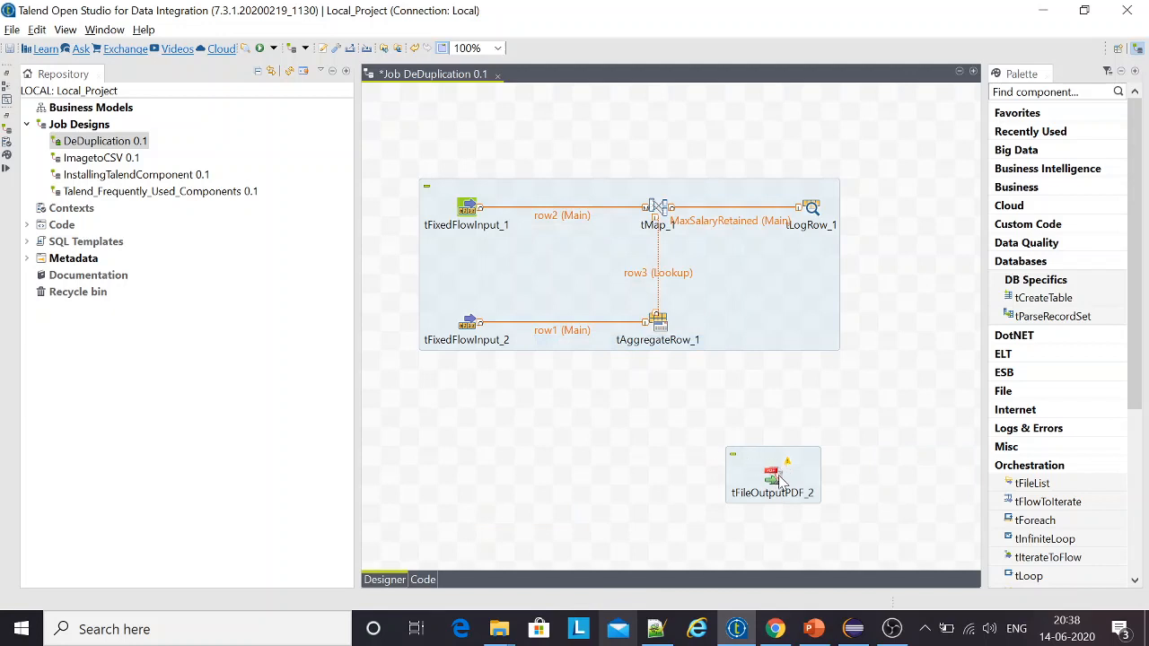
drag(772, 476, 485, 475)
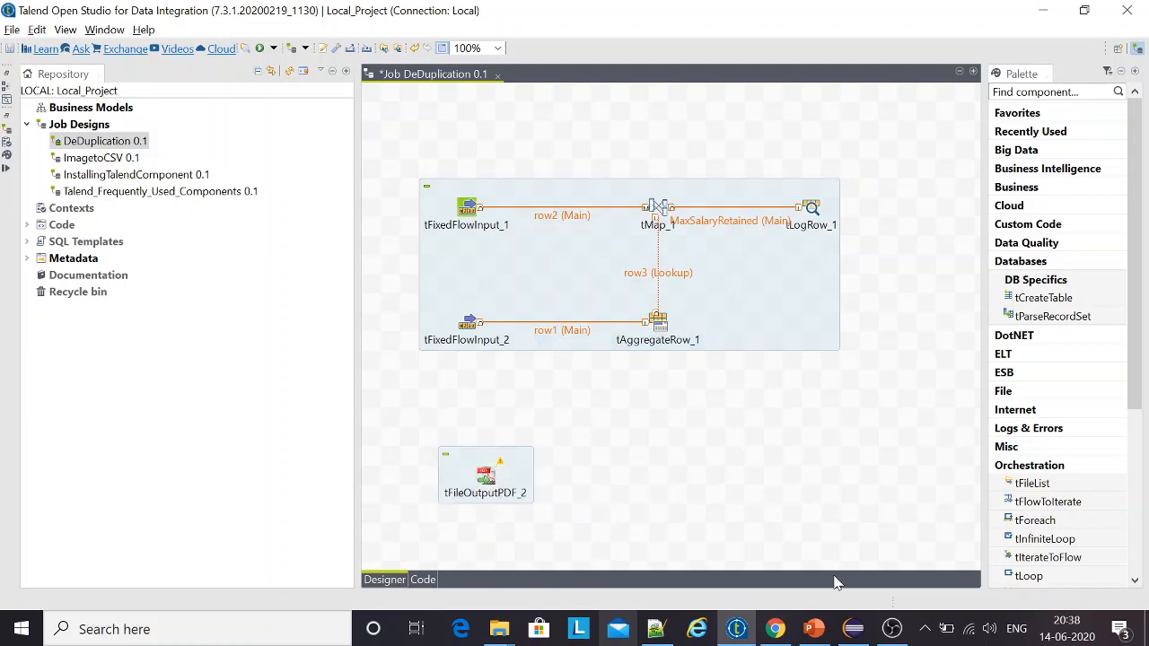
mouse_move(642, 474)
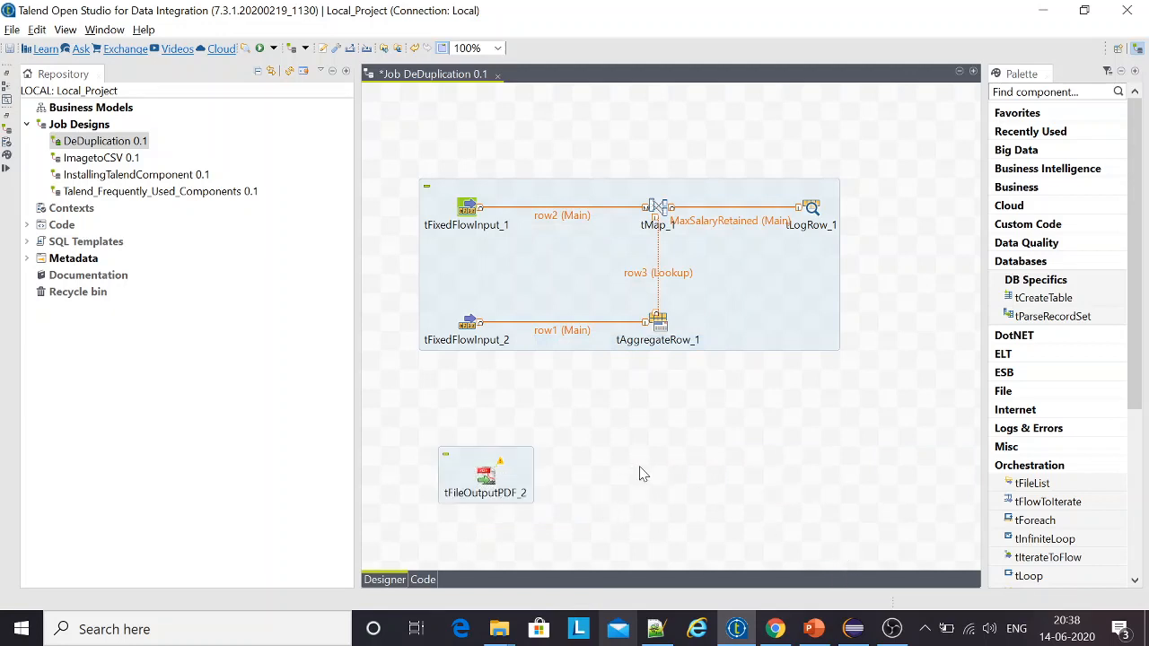
mouse_move(849, 555)
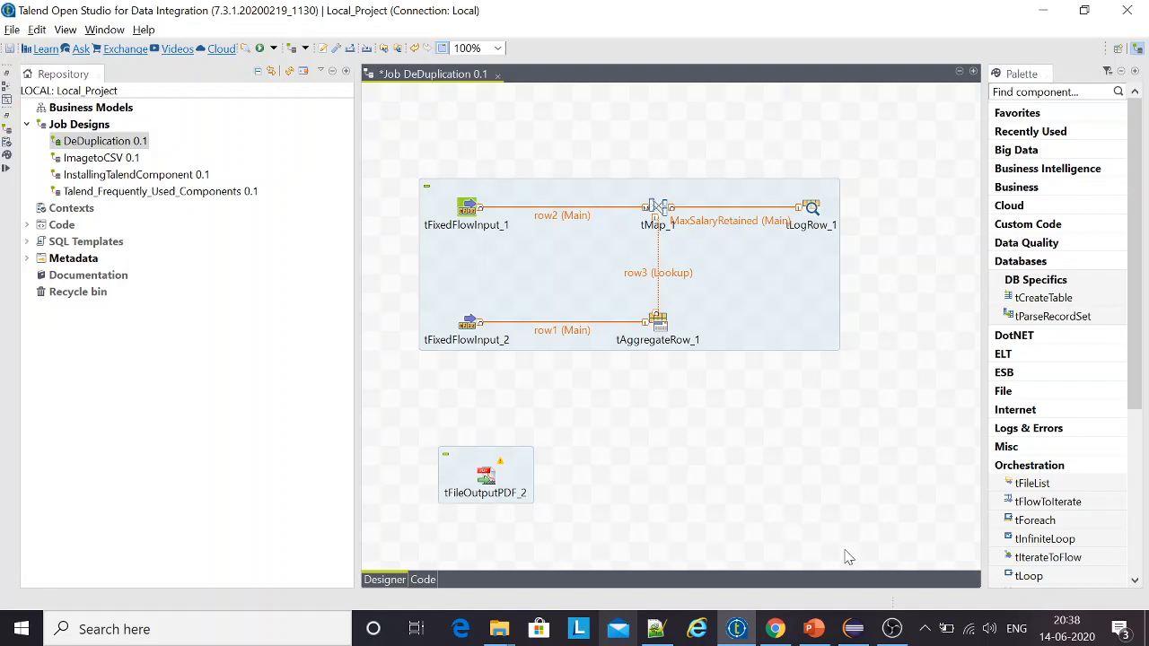
mouse_move(868, 560)
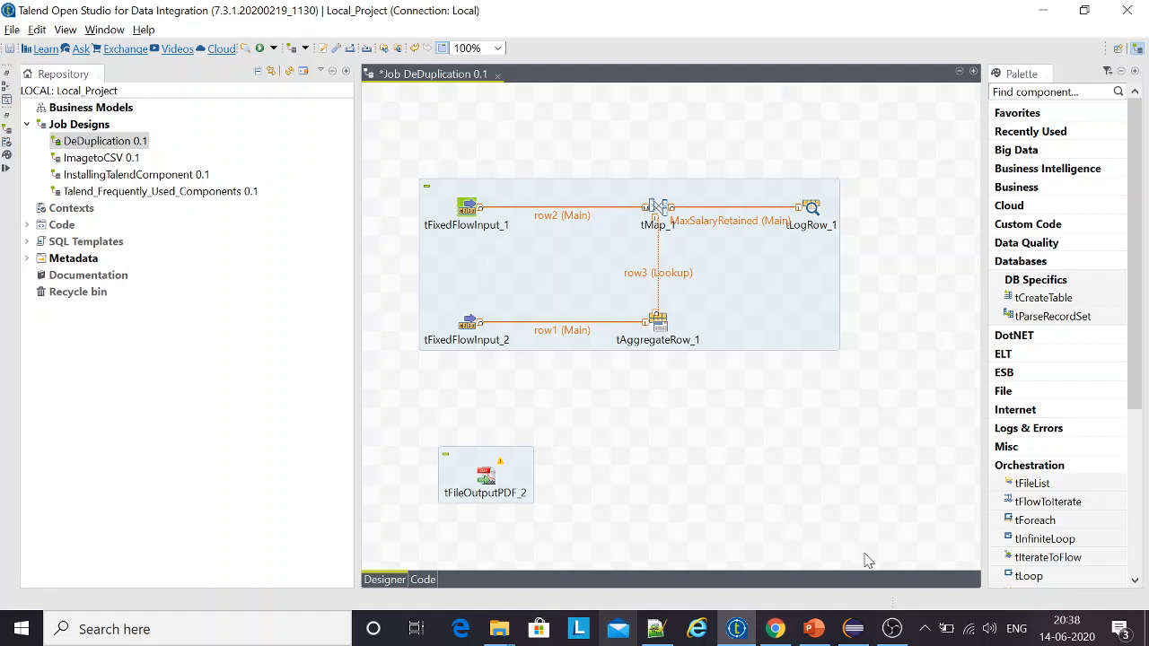